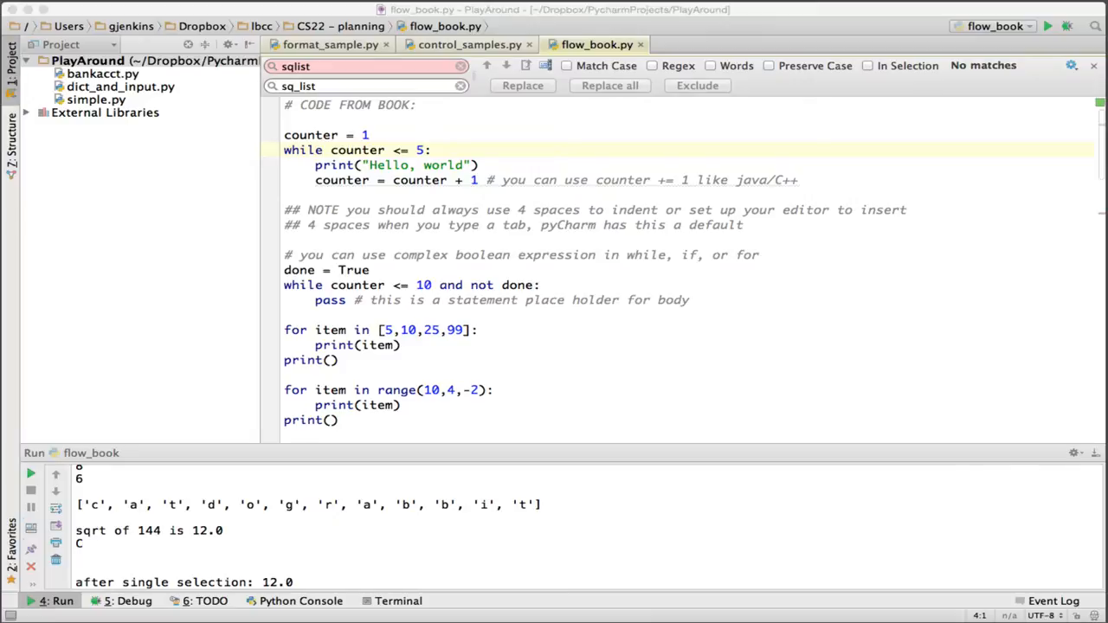
mouse_move(511, 153)
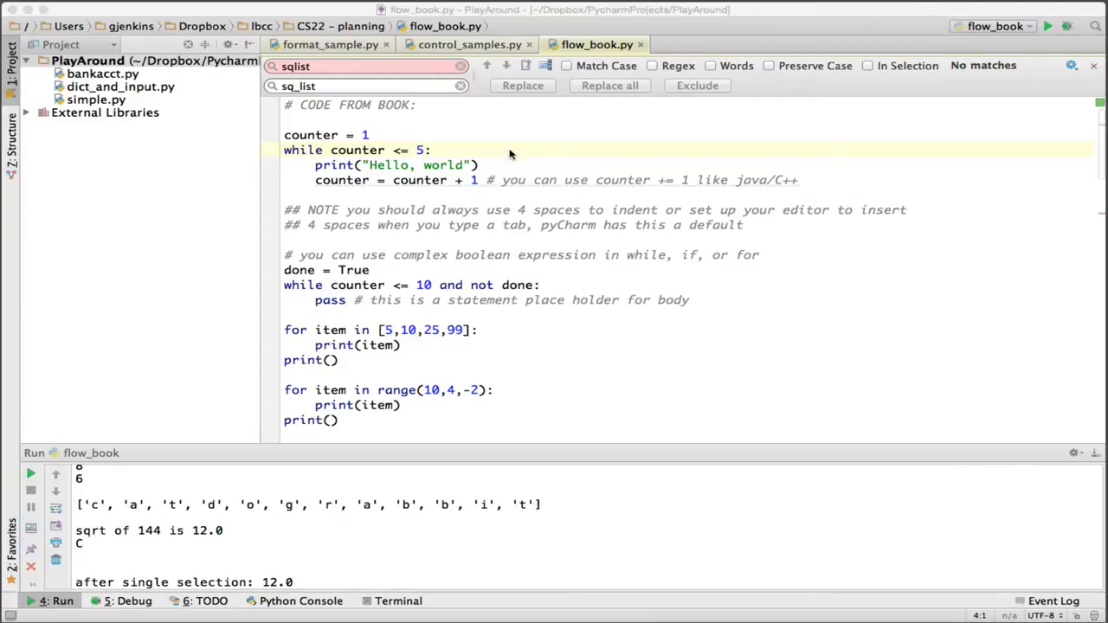
mouse_move(353, 143)
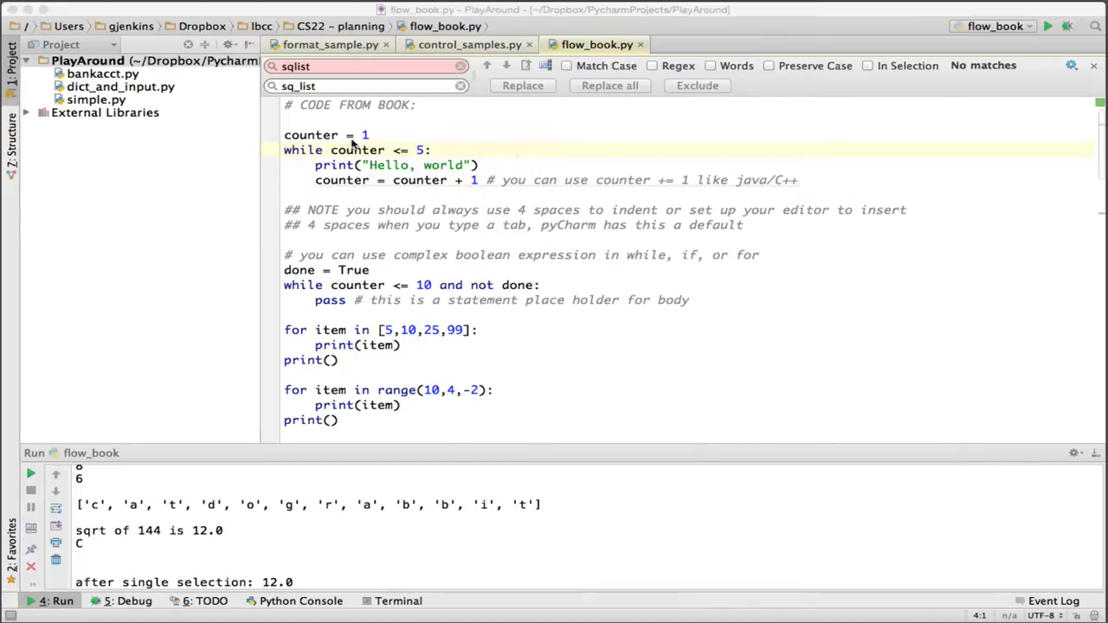
mouse_move(346, 145)
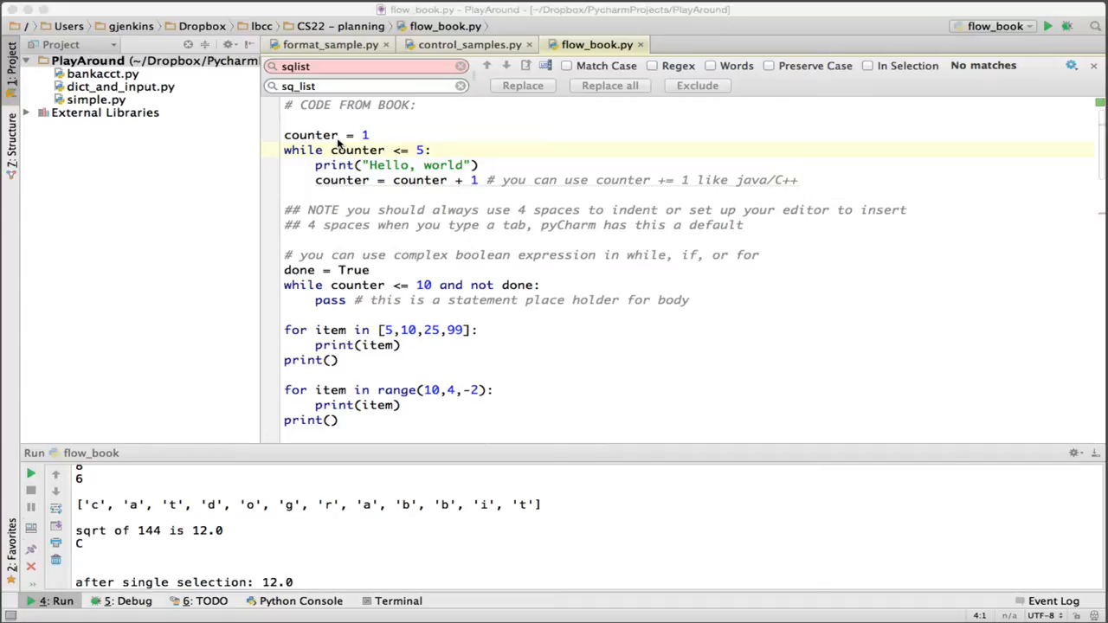
mouse_move(336, 156)
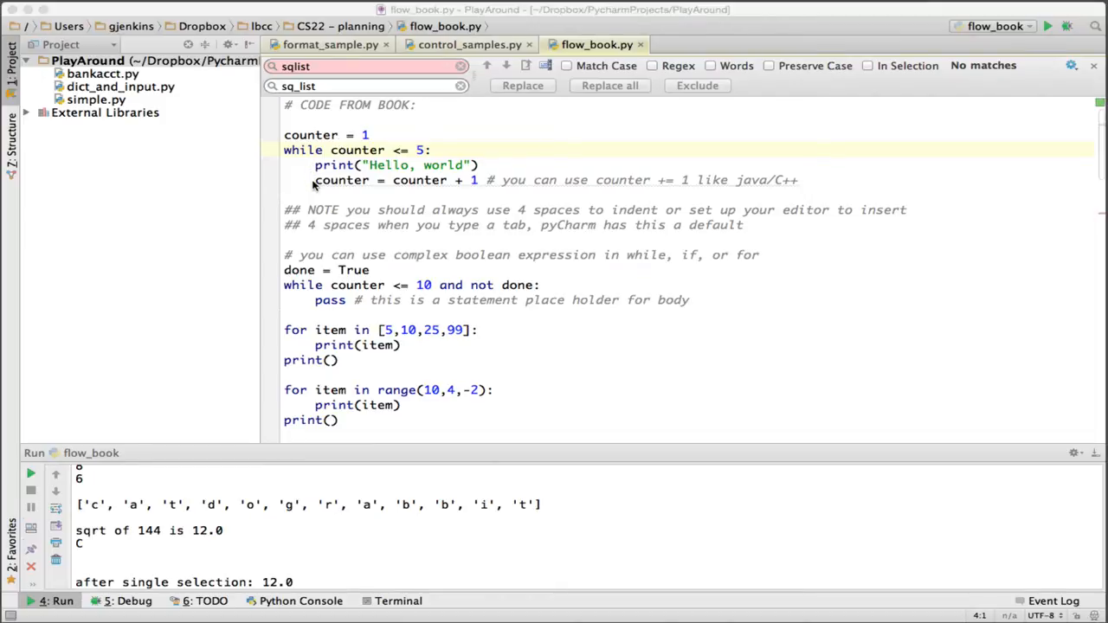
mouse_move(288, 173)
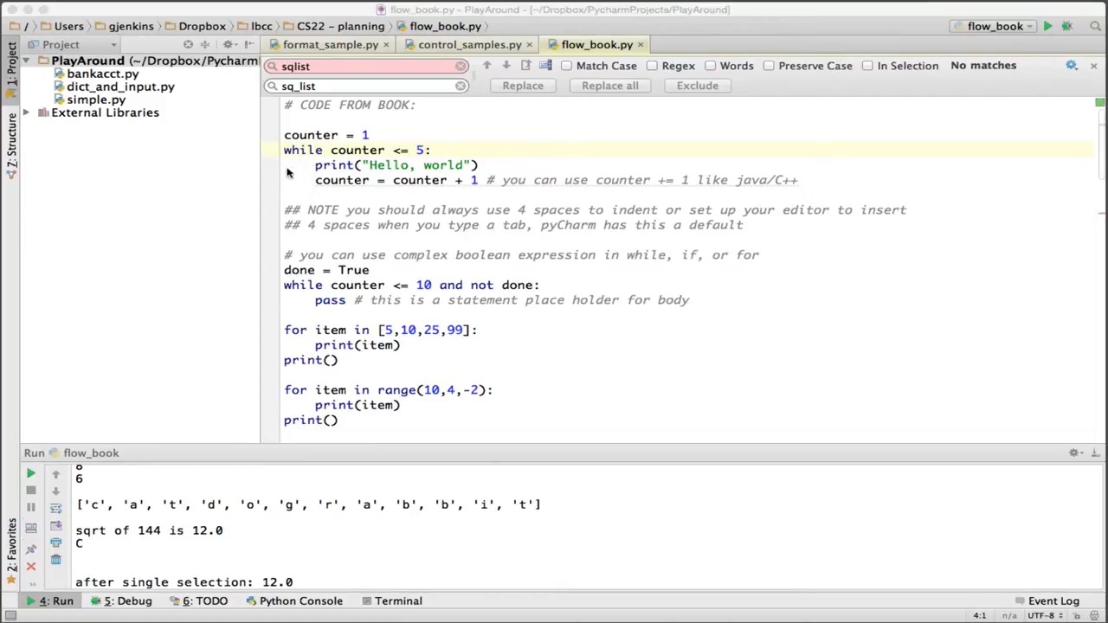
mouse_move(315, 180)
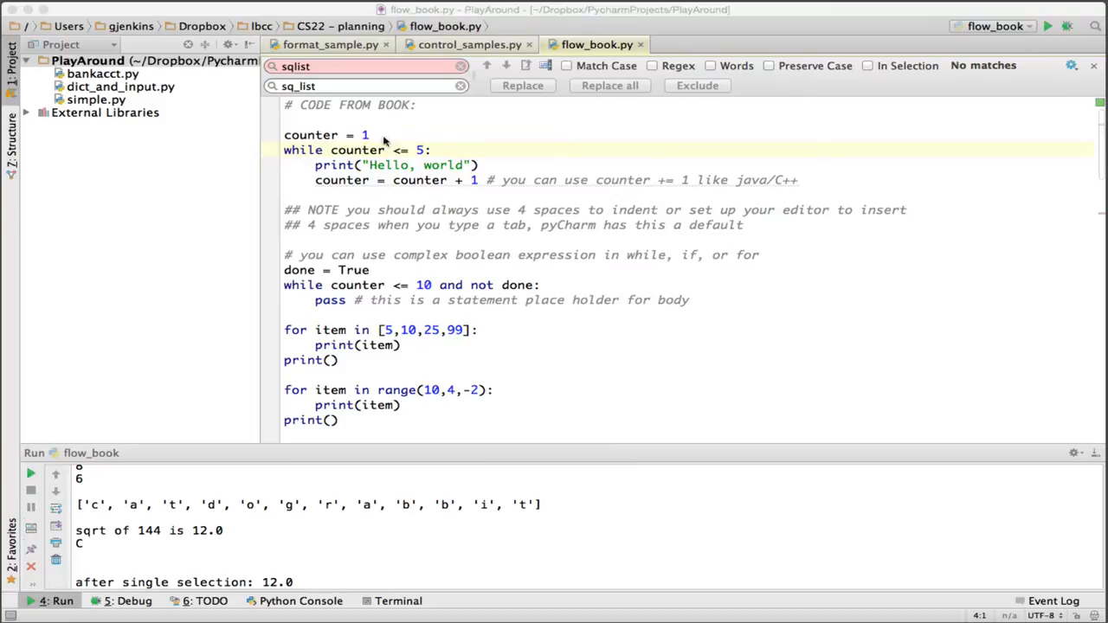
mouse_move(340, 142)
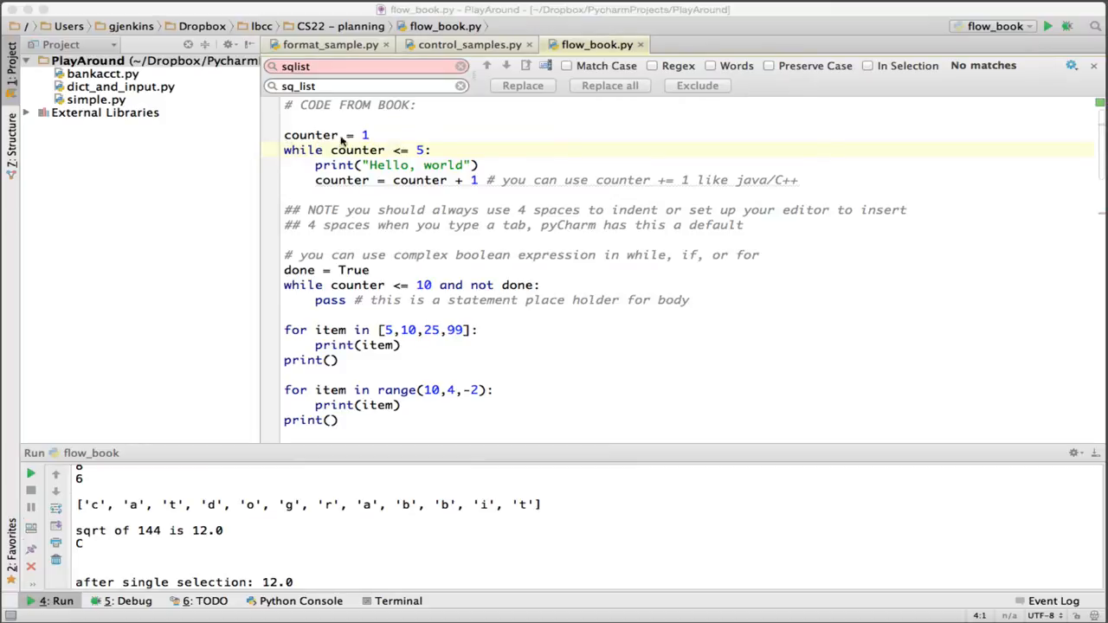
mouse_move(370, 138)
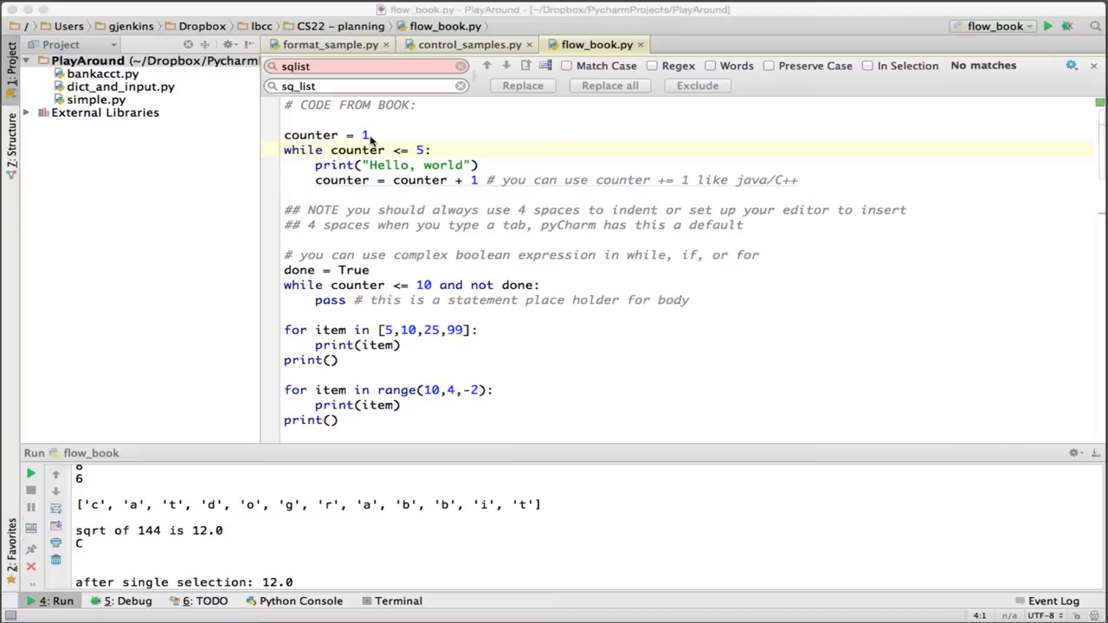
mouse_move(295, 151)
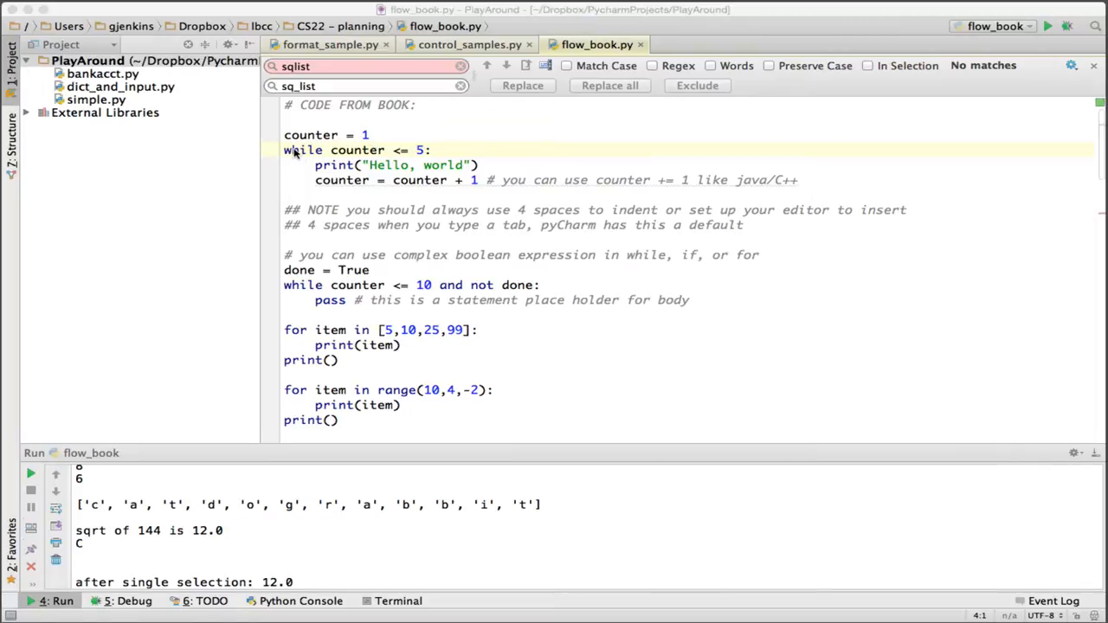
mouse_move(346, 160)
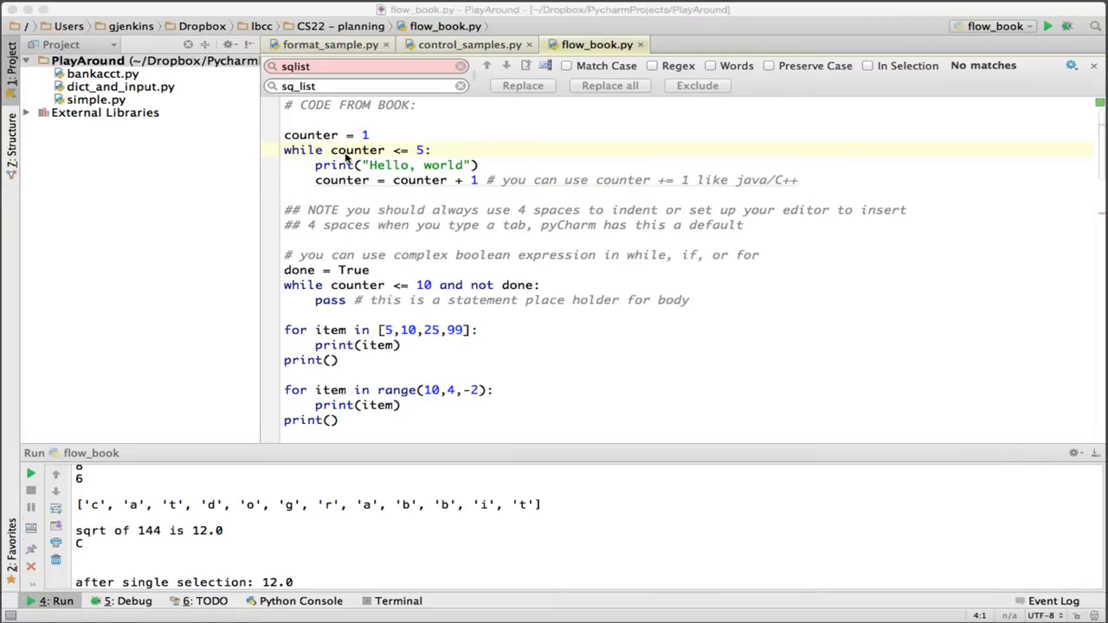
mouse_move(424, 161)
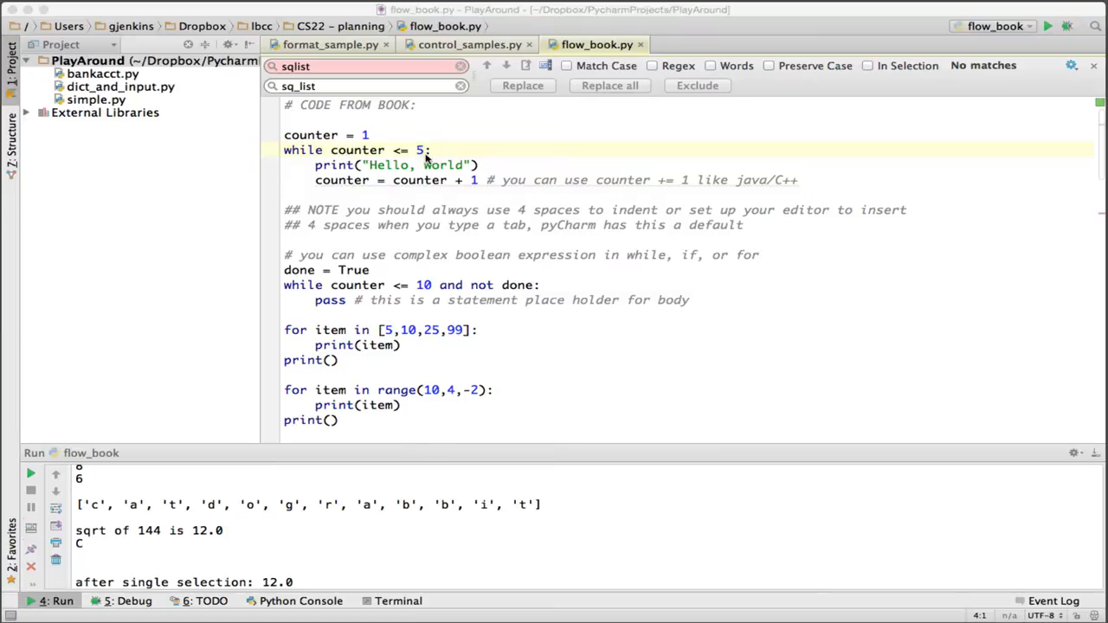
mouse_move(303, 160)
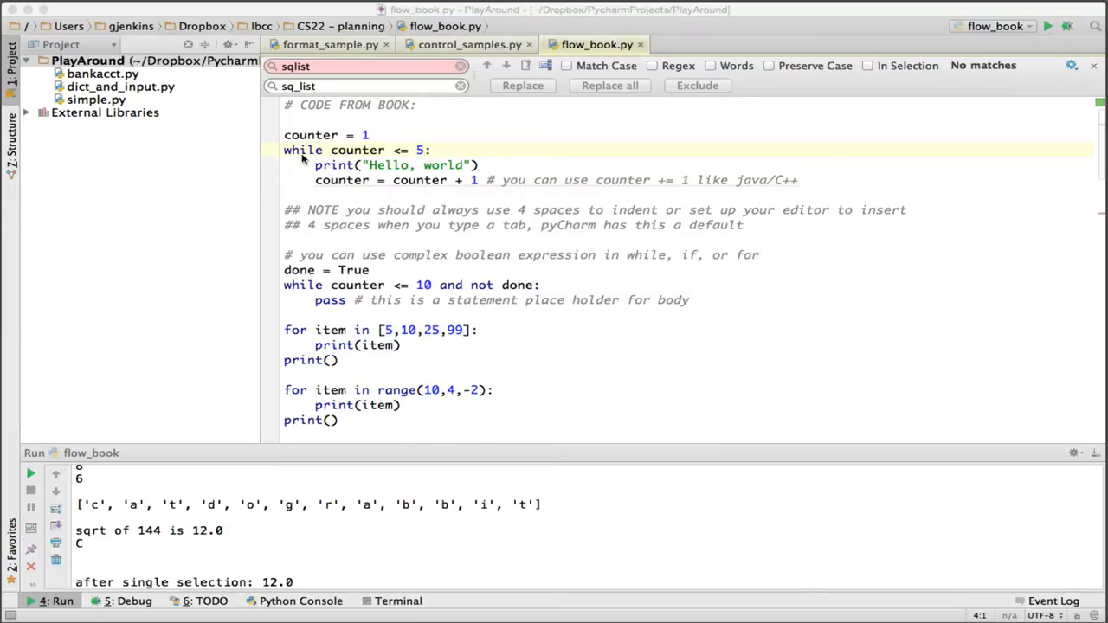
mouse_move(372, 163)
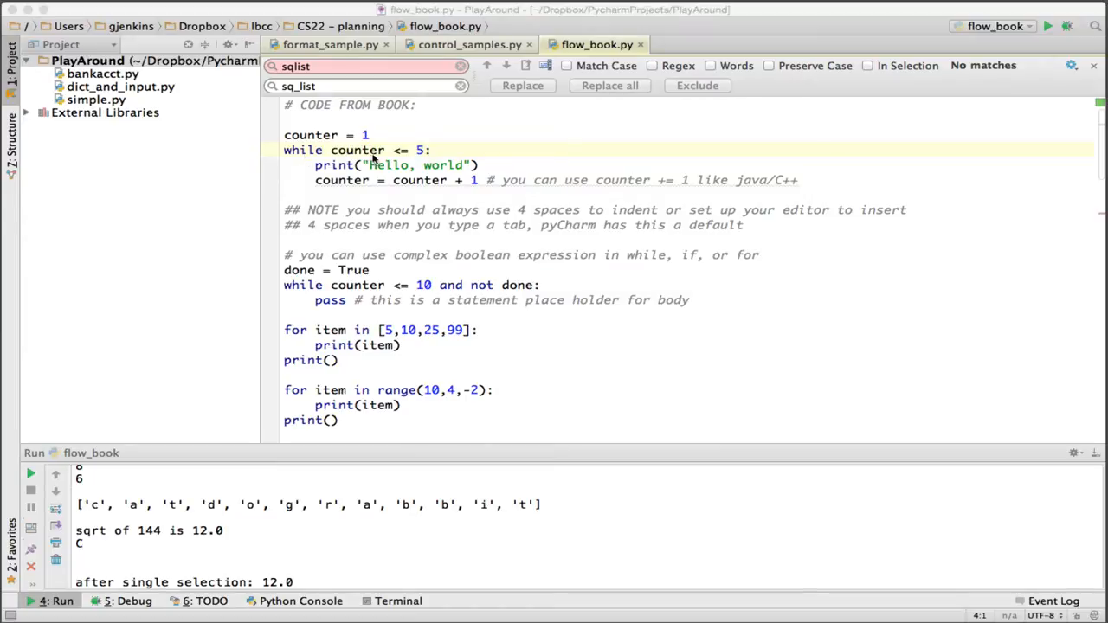
mouse_move(420, 164)
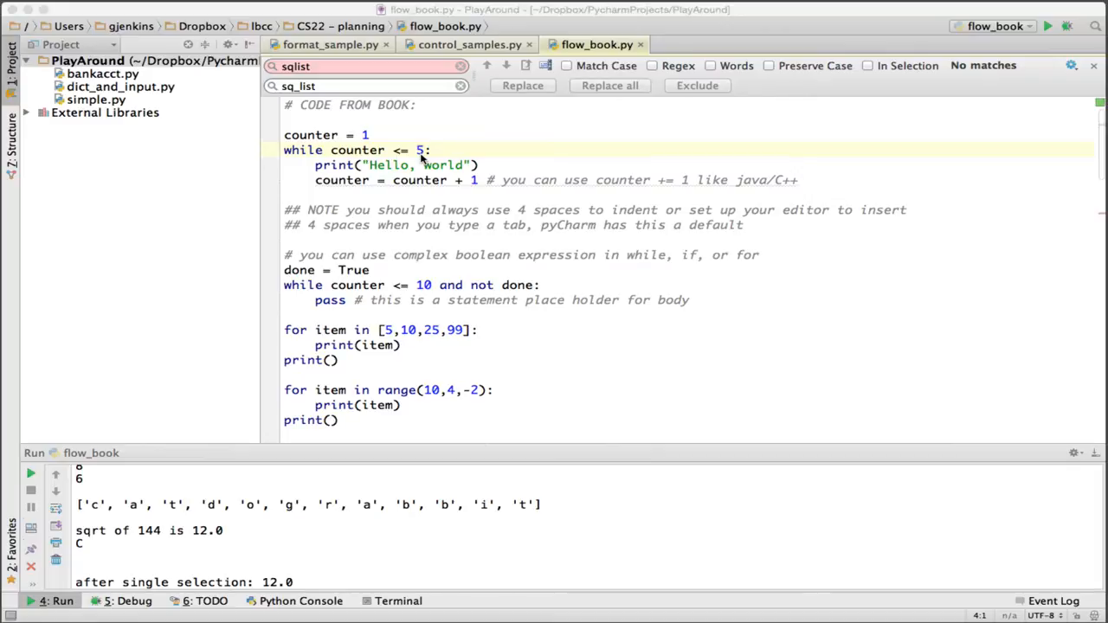
mouse_move(420, 159)
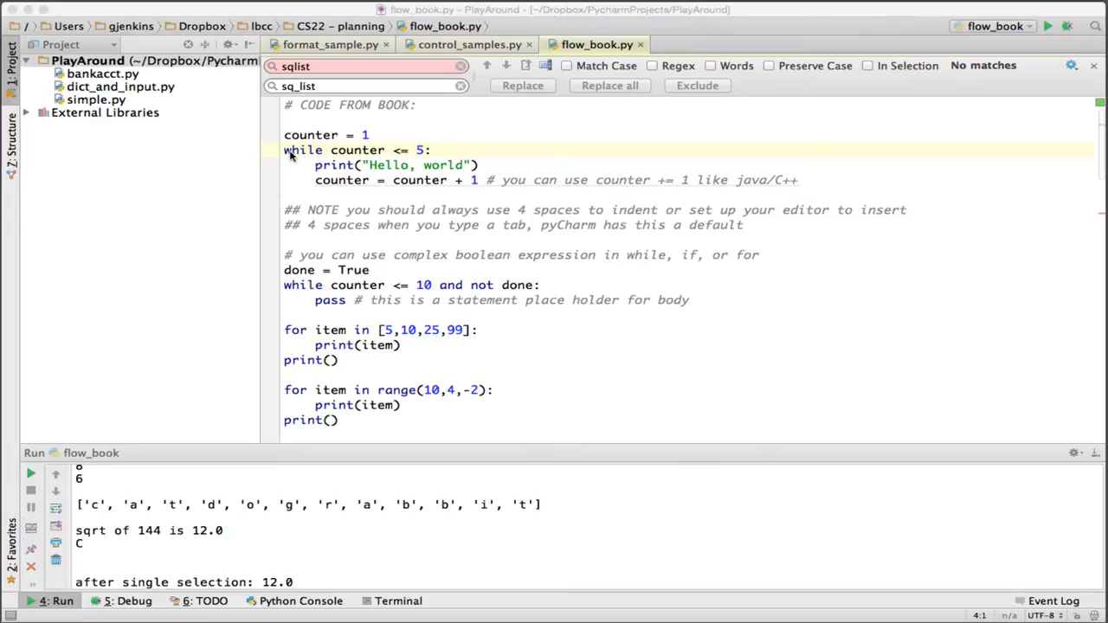
mouse_move(409, 158)
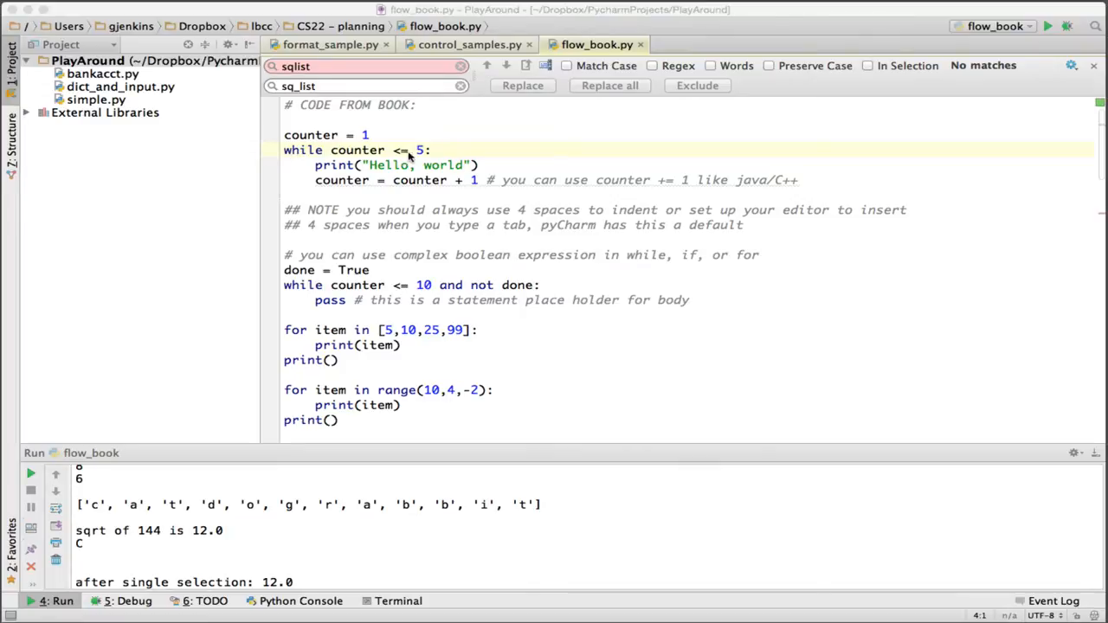
mouse_move(428, 160)
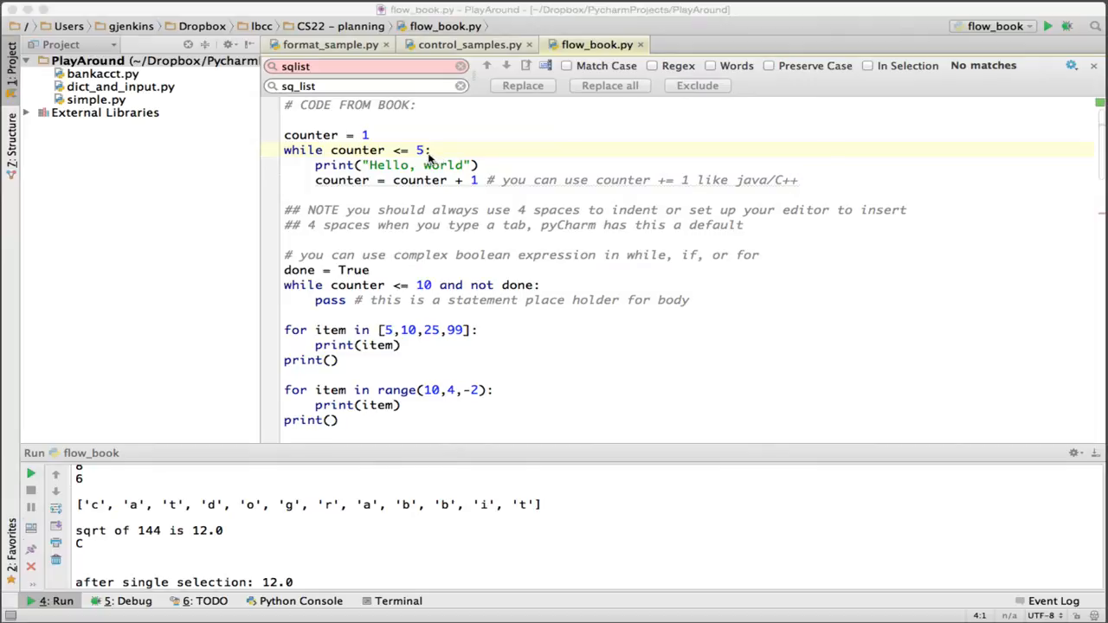
mouse_move(290, 170)
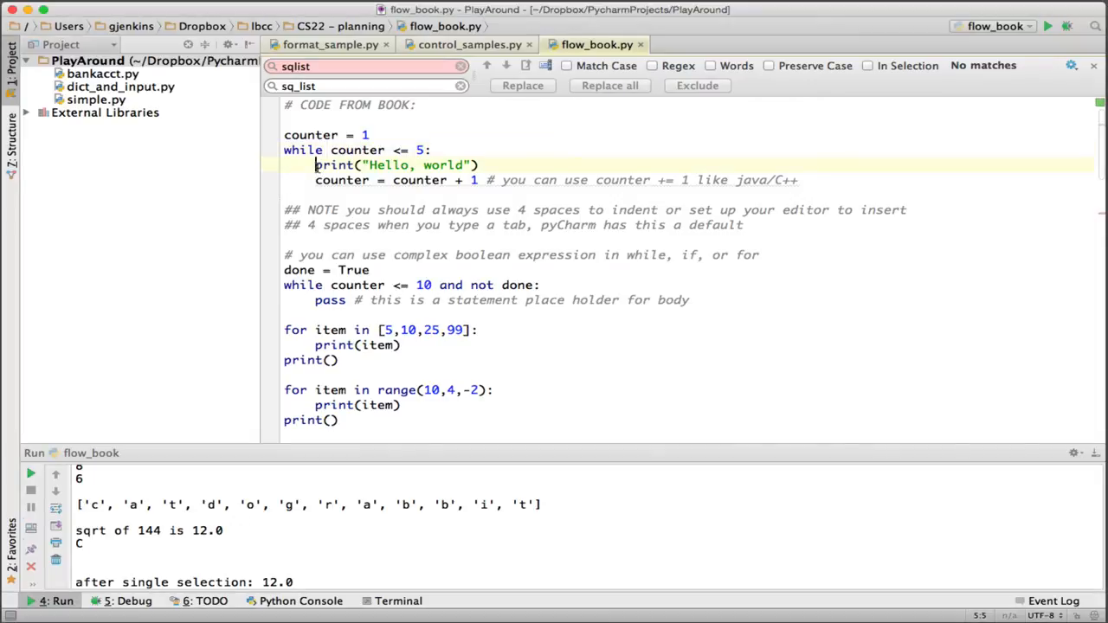
mouse_move(342, 180)
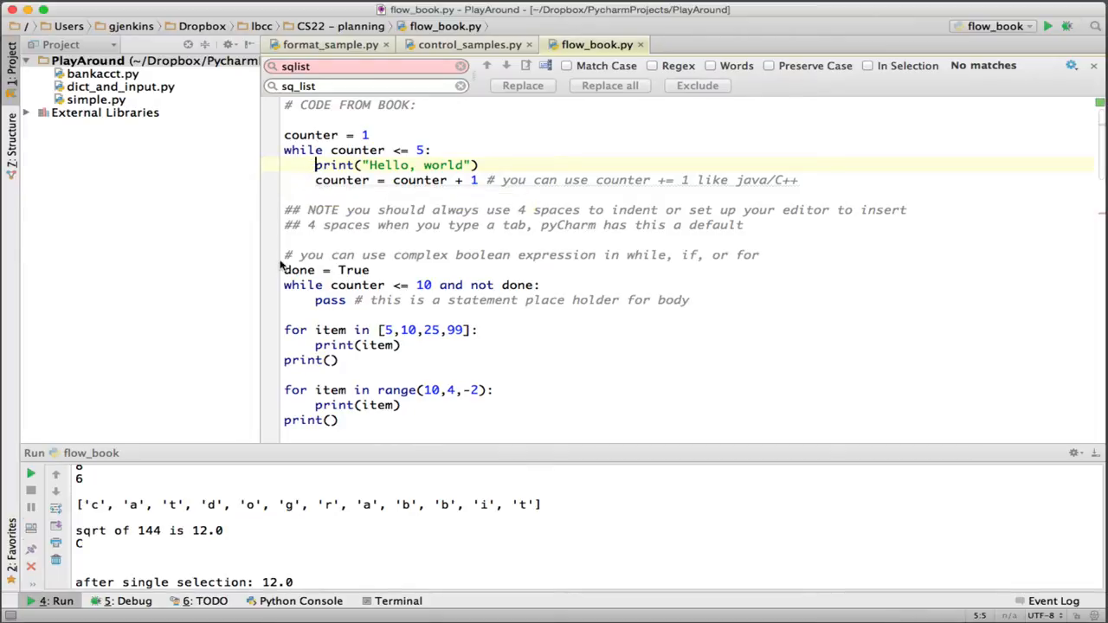
mouse_move(284, 269)
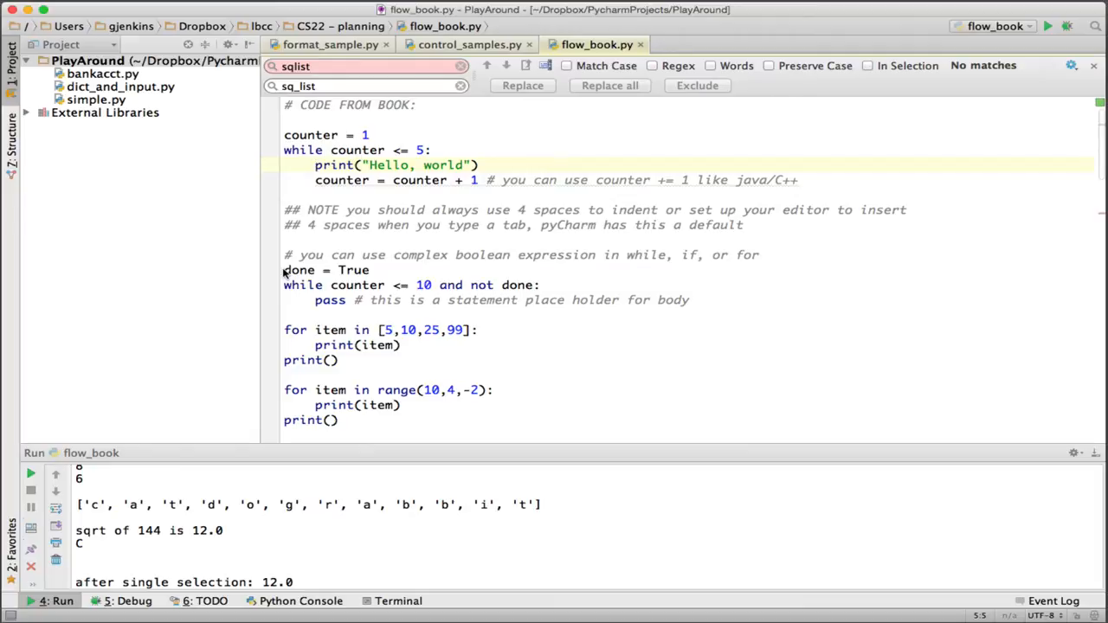
mouse_move(522, 154)
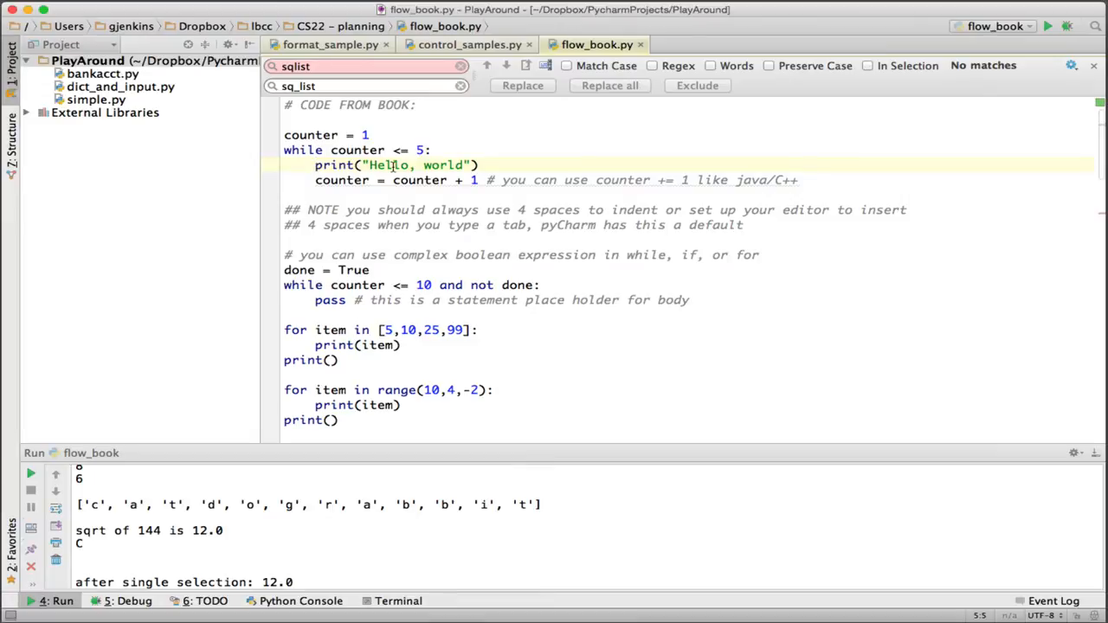
mouse_move(440, 180)
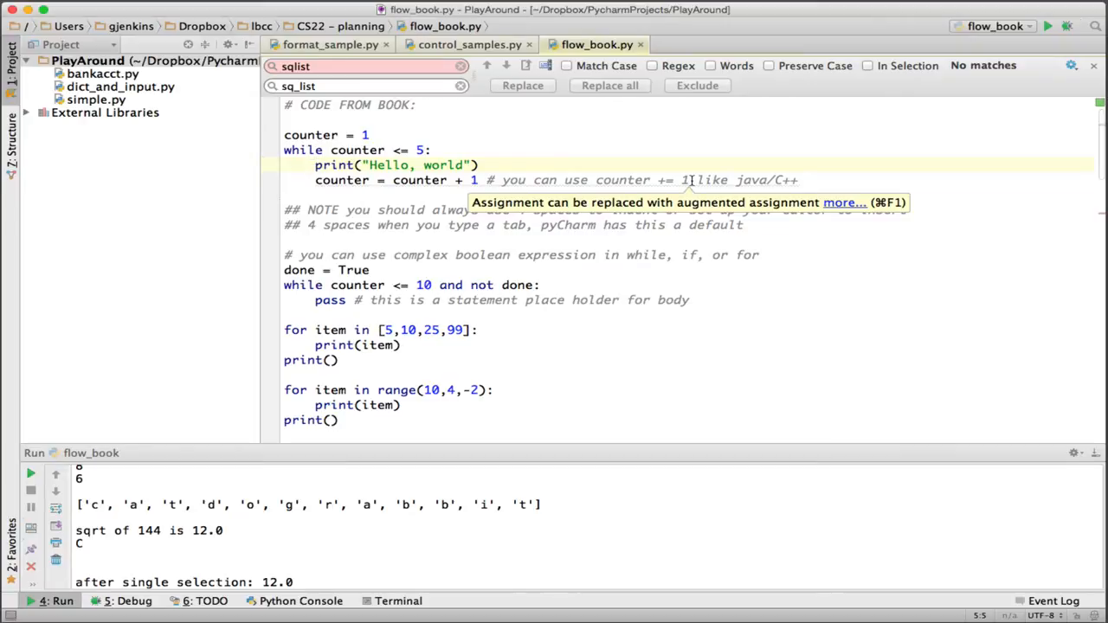
mouse_move(614, 174)
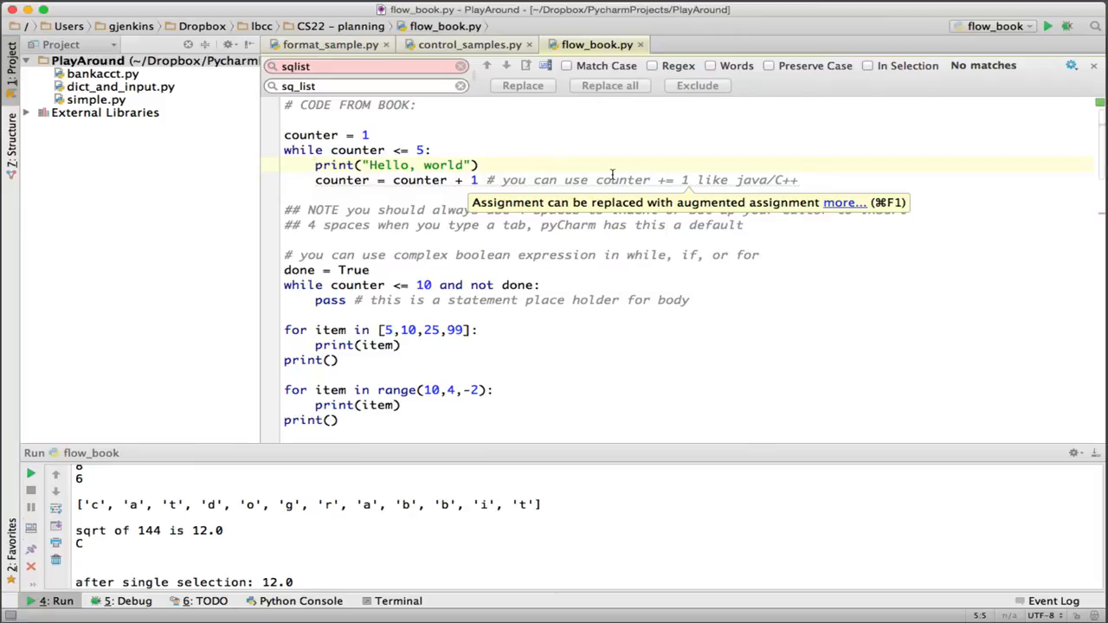
mouse_move(424, 236)
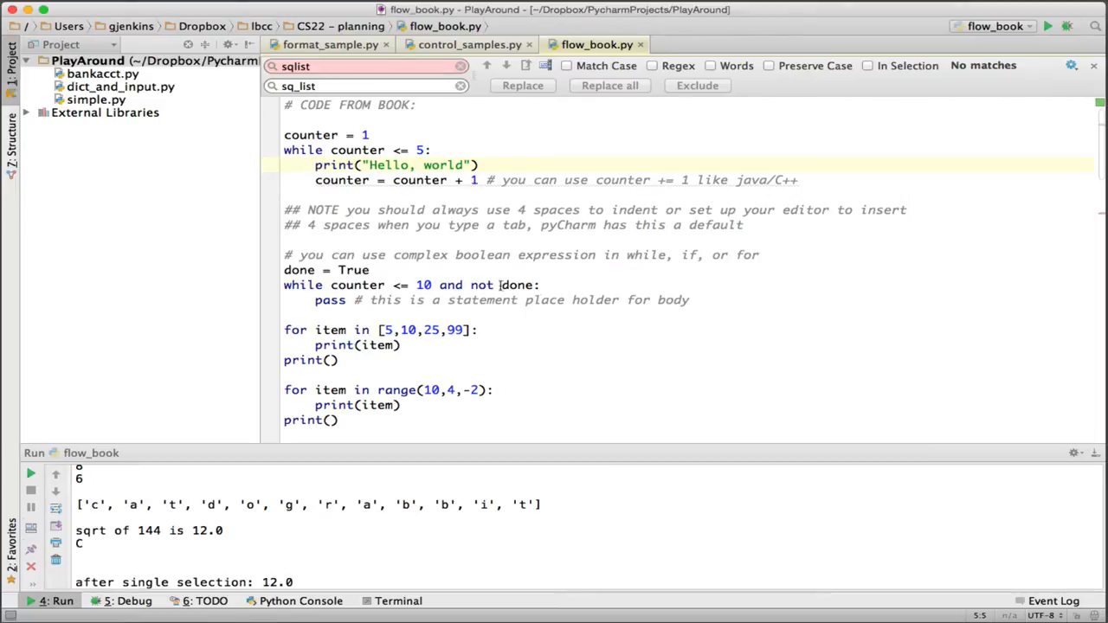
mouse_move(498, 285)
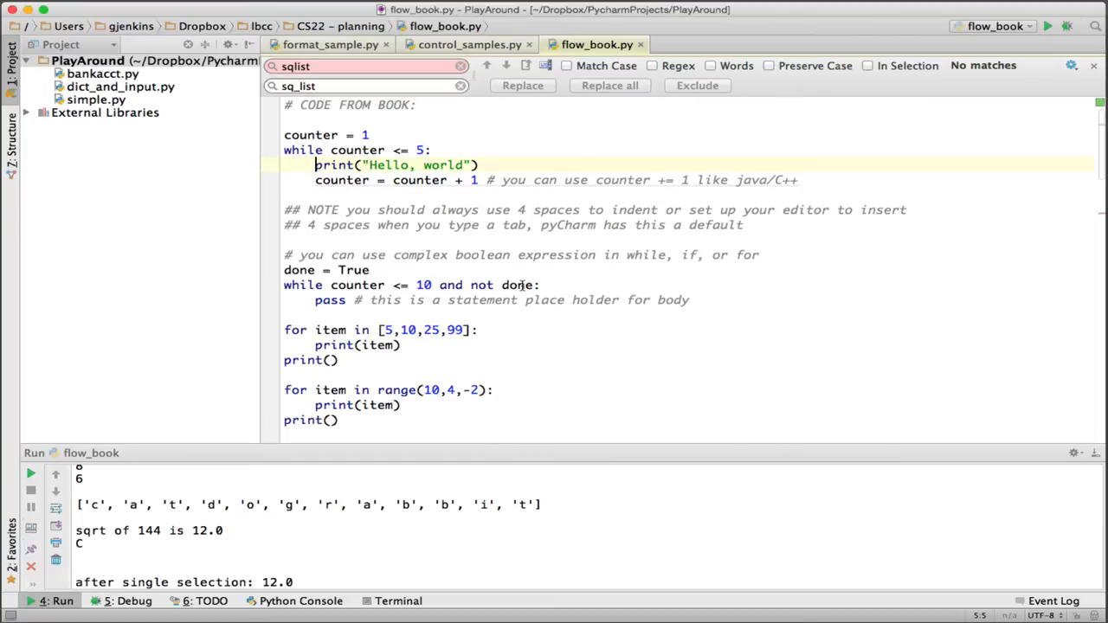
mouse_move(376, 286)
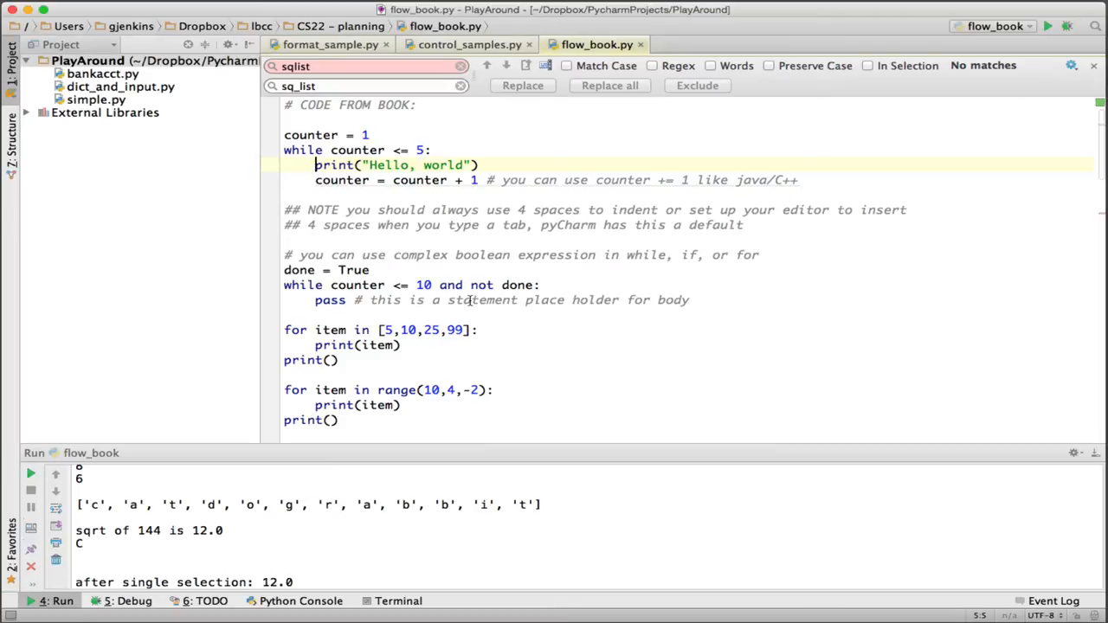
mouse_move(579, 341)
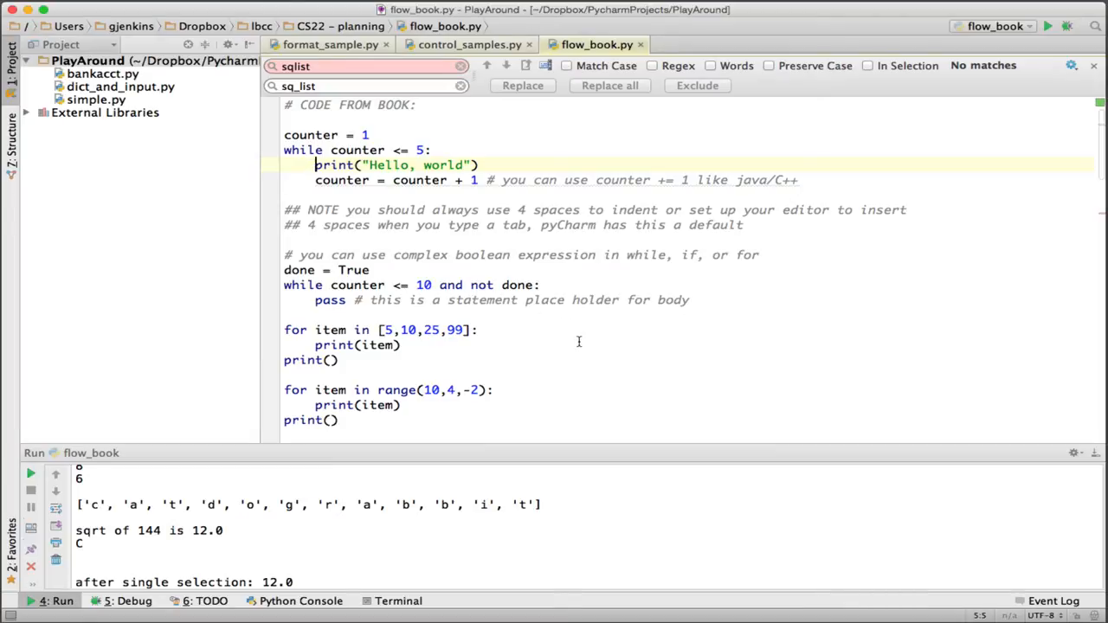
mouse_move(486, 335)
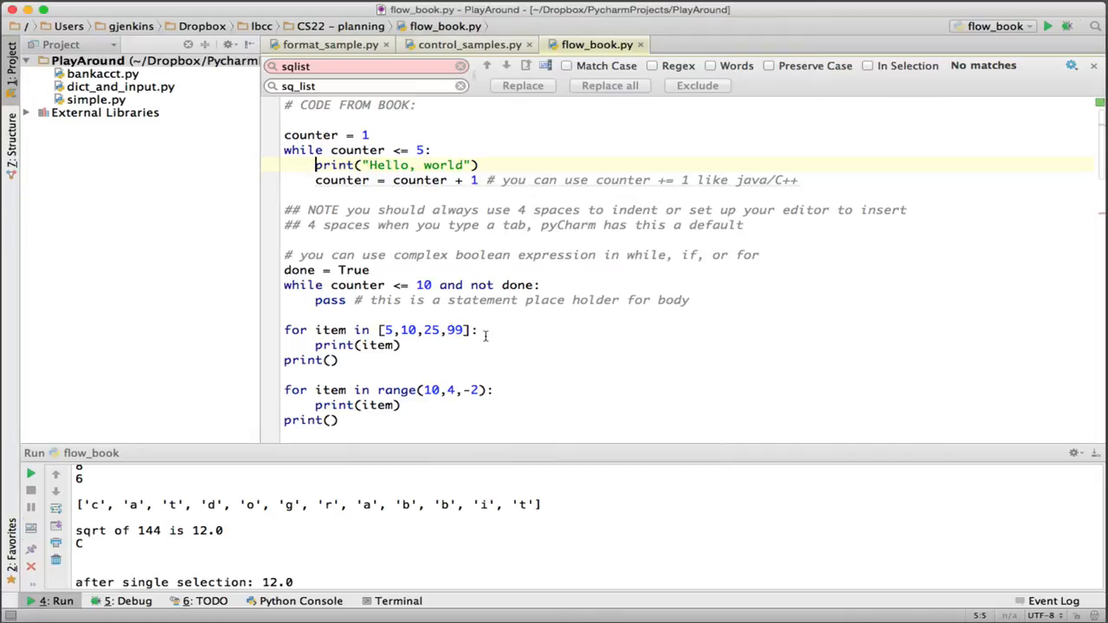
mouse_move(294, 329)
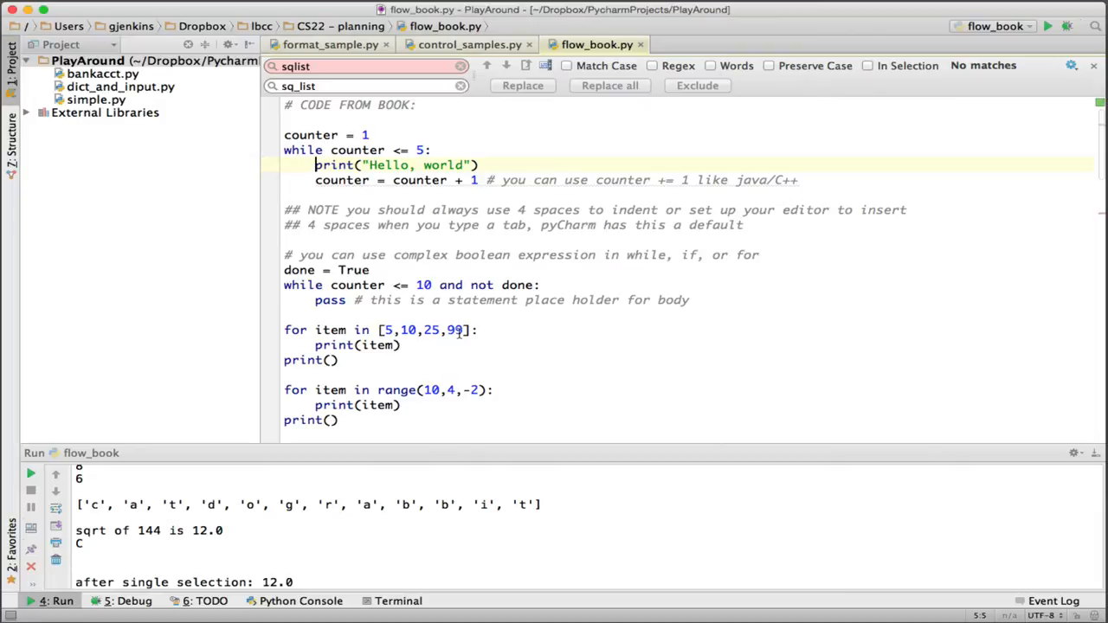
mouse_move(334, 331)
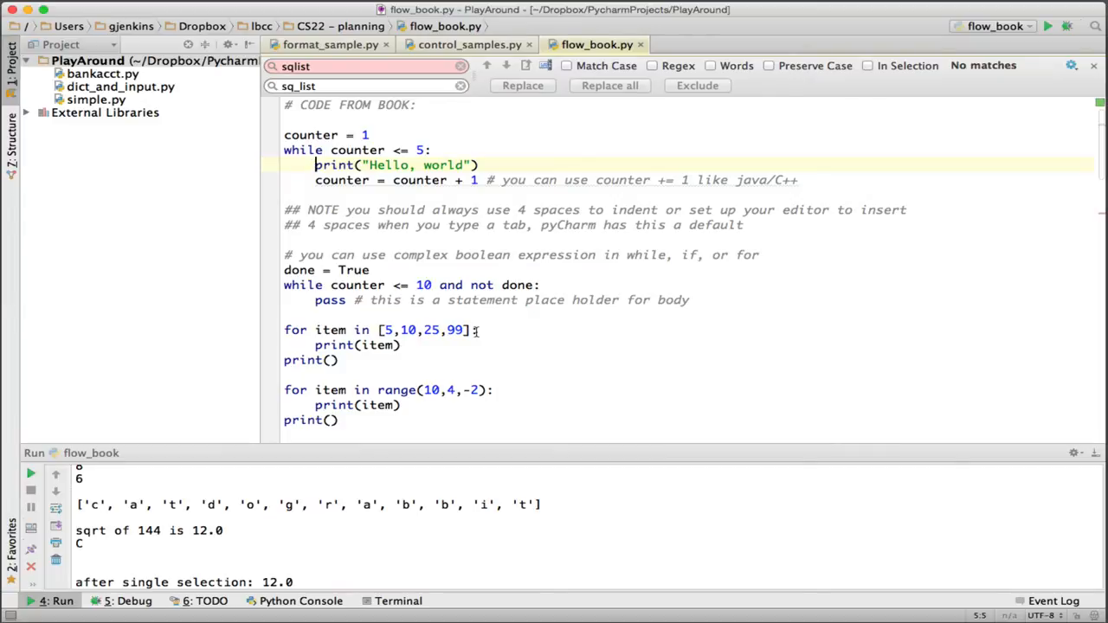
mouse_move(310, 342)
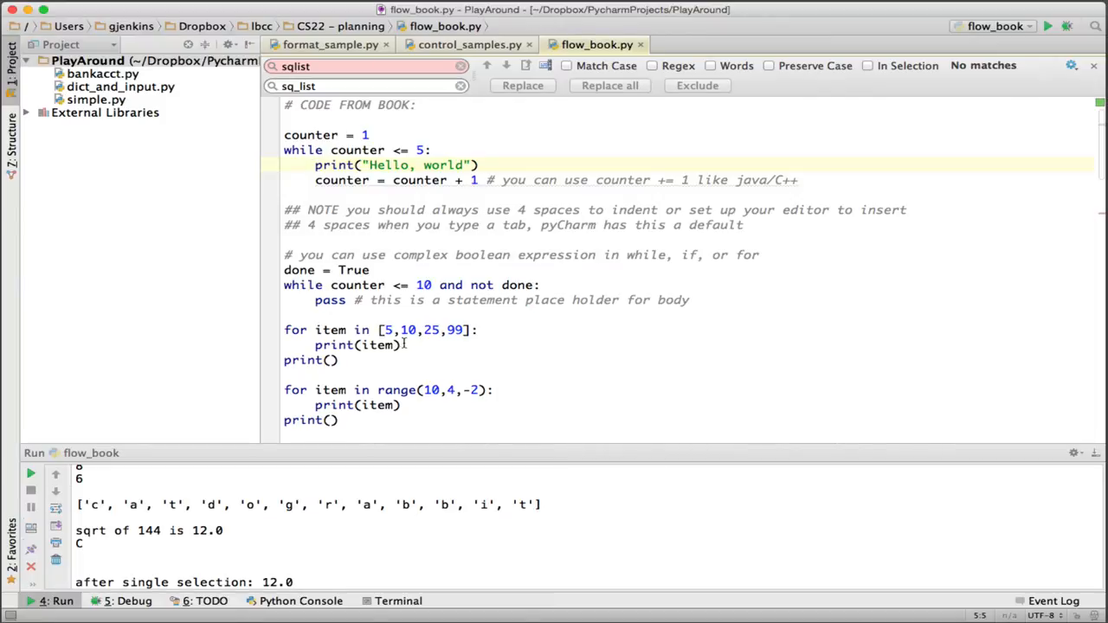
mouse_move(327, 332)
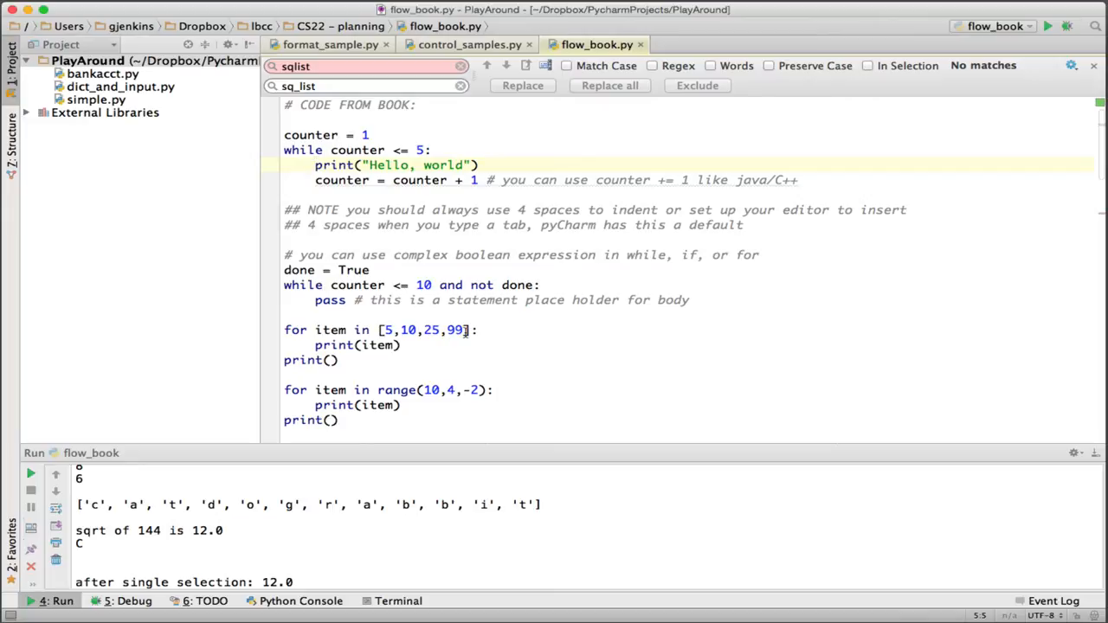
Step: Scroll flow_book.py past the while loops to the for-loop and nesting examples
scroll("down", 3)
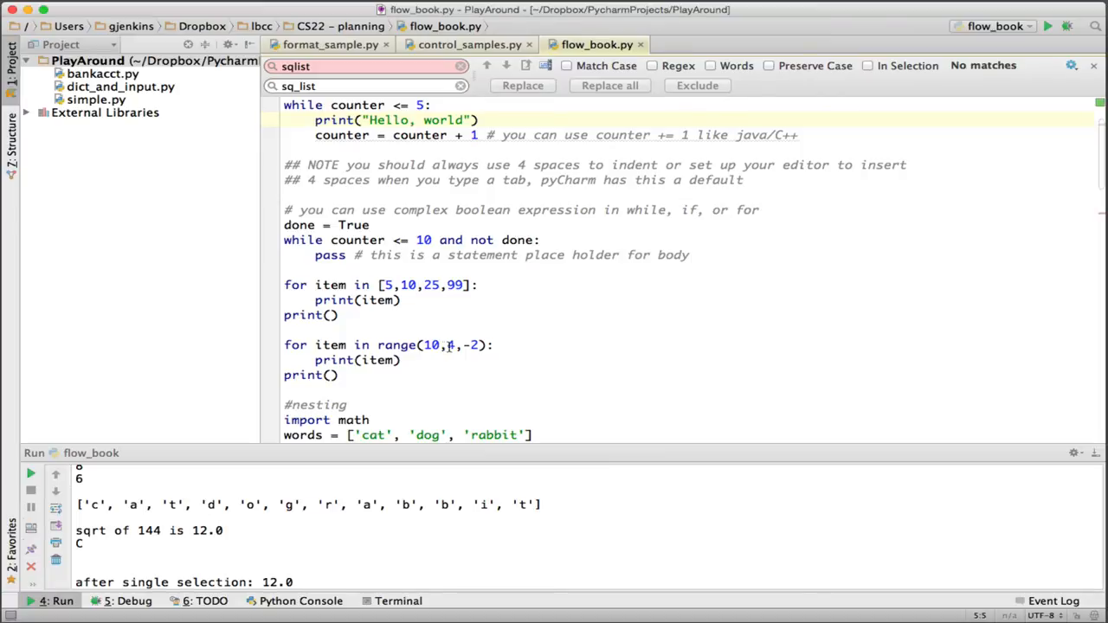
scroll("down", 3)
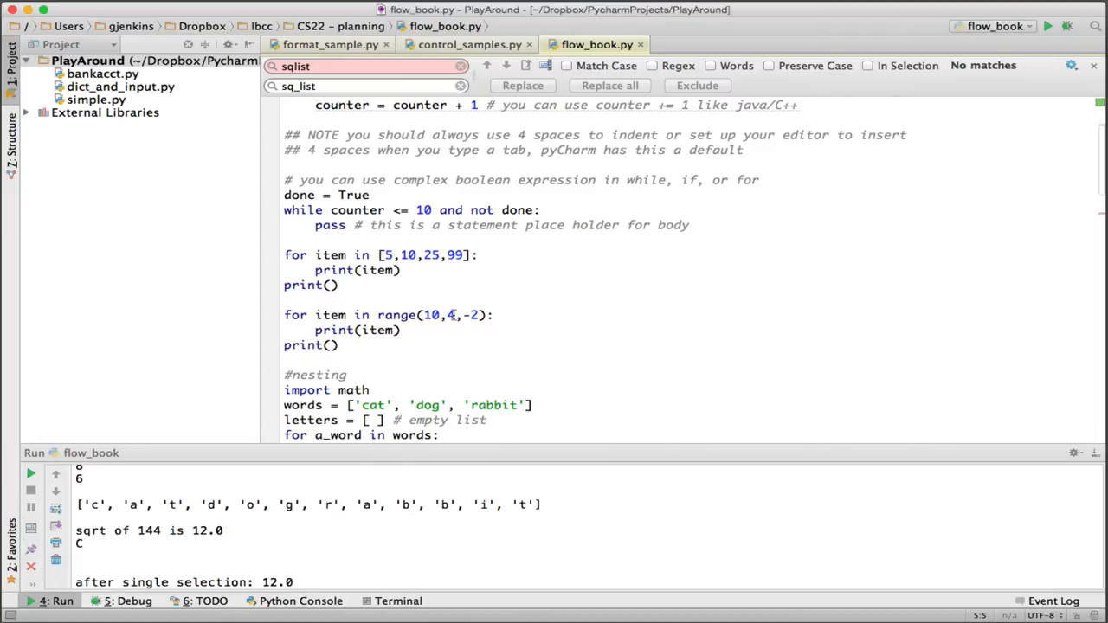
Step: Scroll down to the nested loop appending each word's letters
scroll("down", 3)
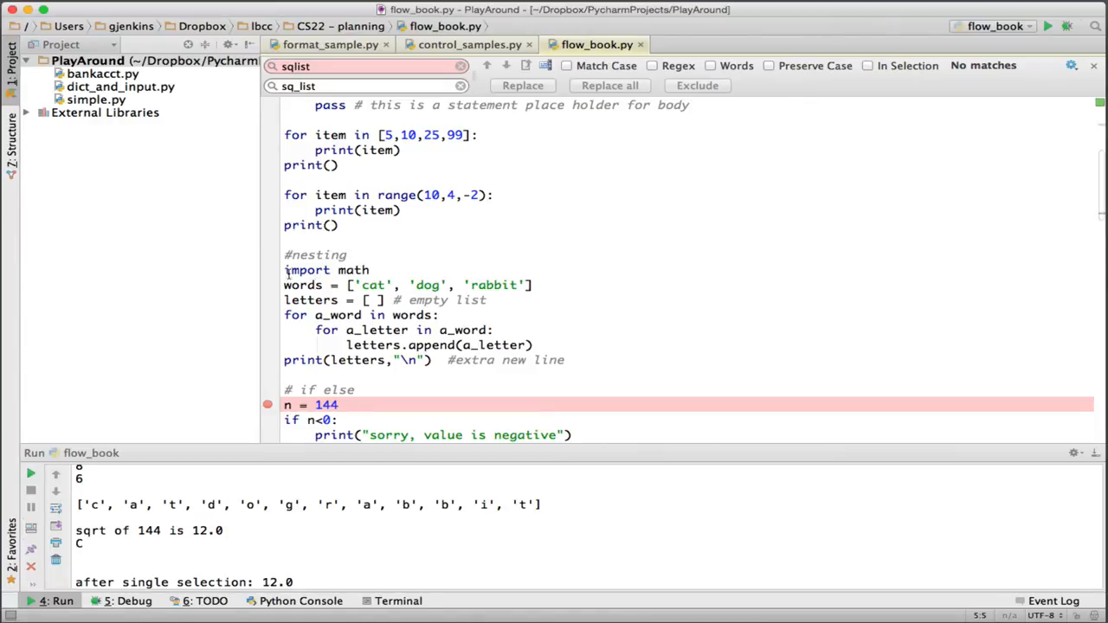
mouse_move(379, 270)
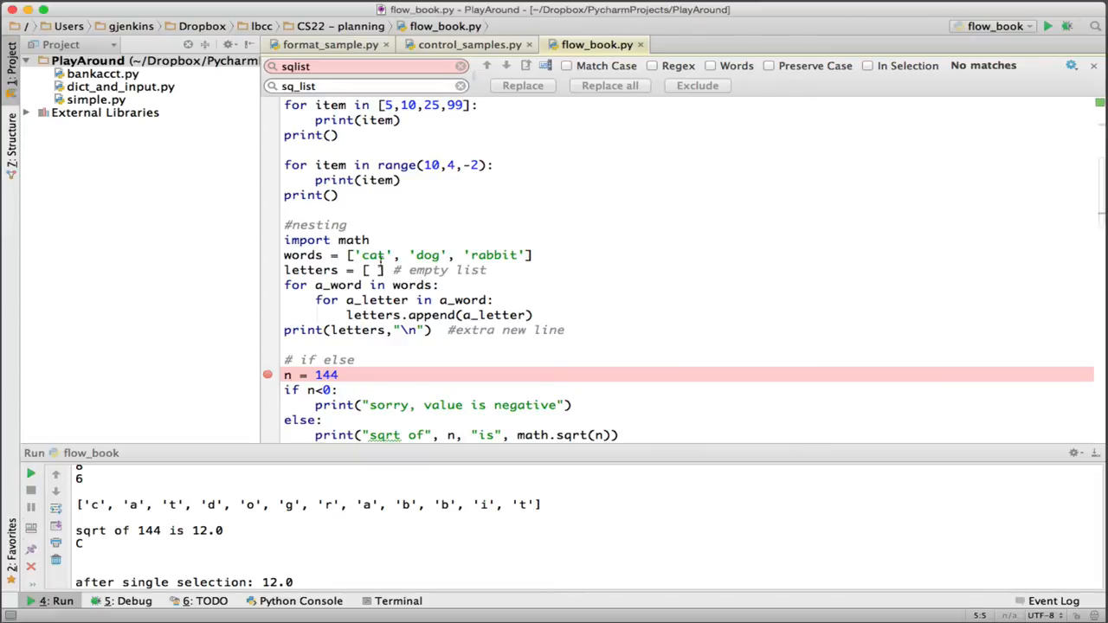
mouse_move(297, 256)
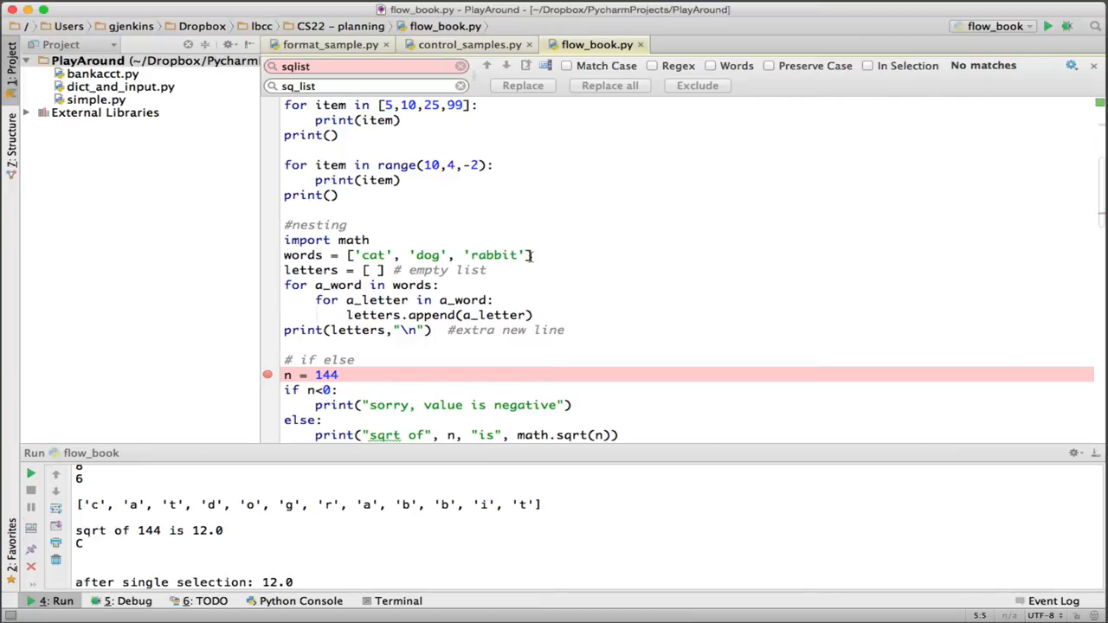
mouse_move(565, 327)
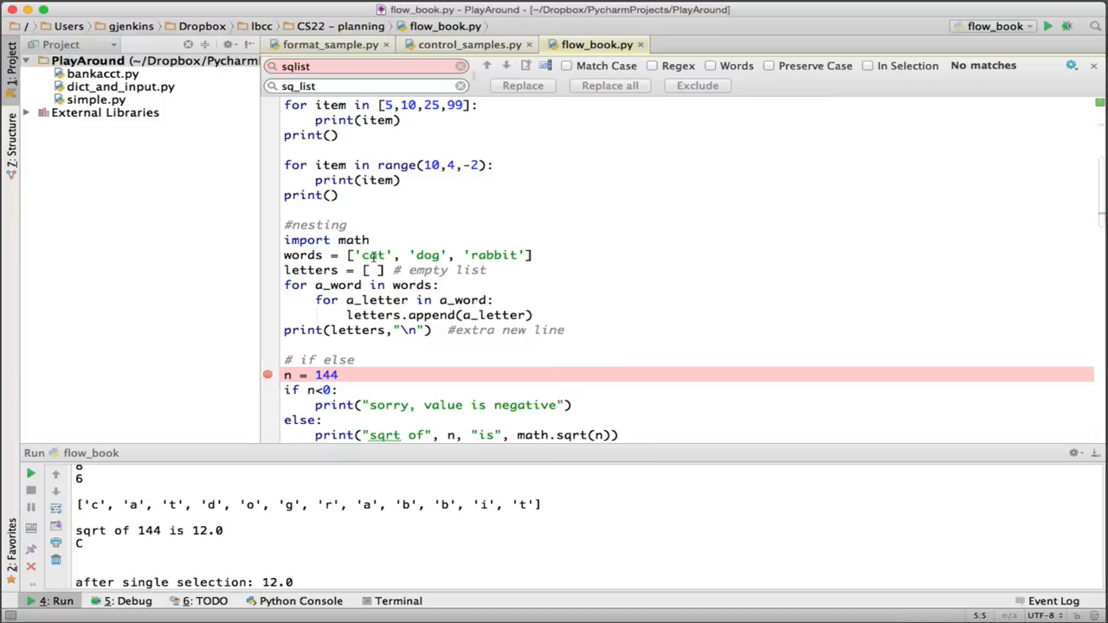
mouse_move(671, 312)
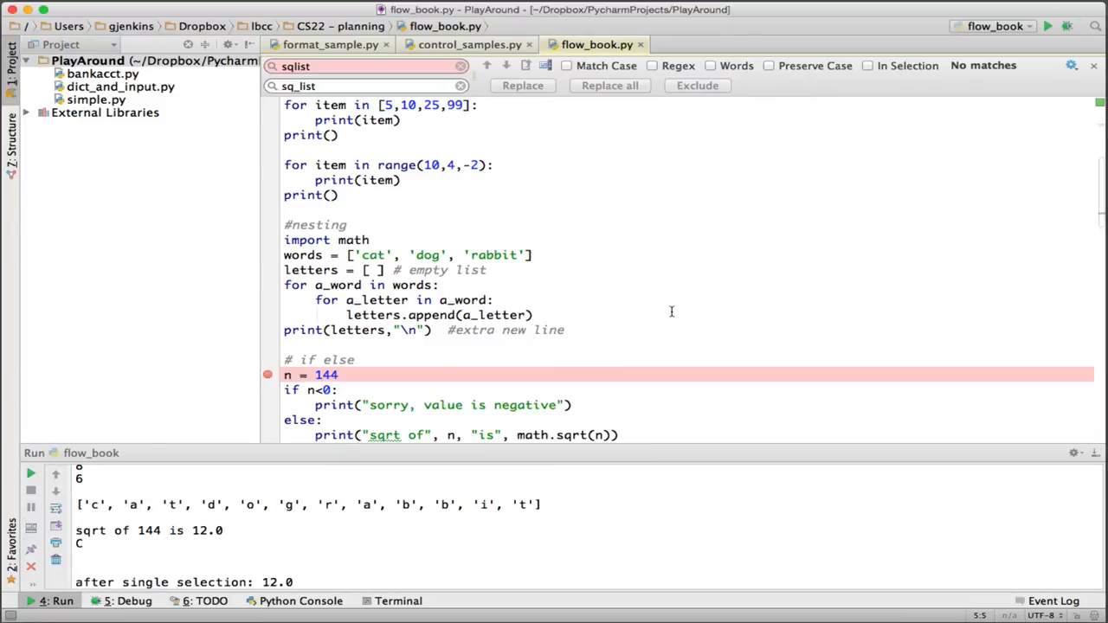
Step: Scroll down to the if-else square-root example with n = 144
scroll("down", 3)
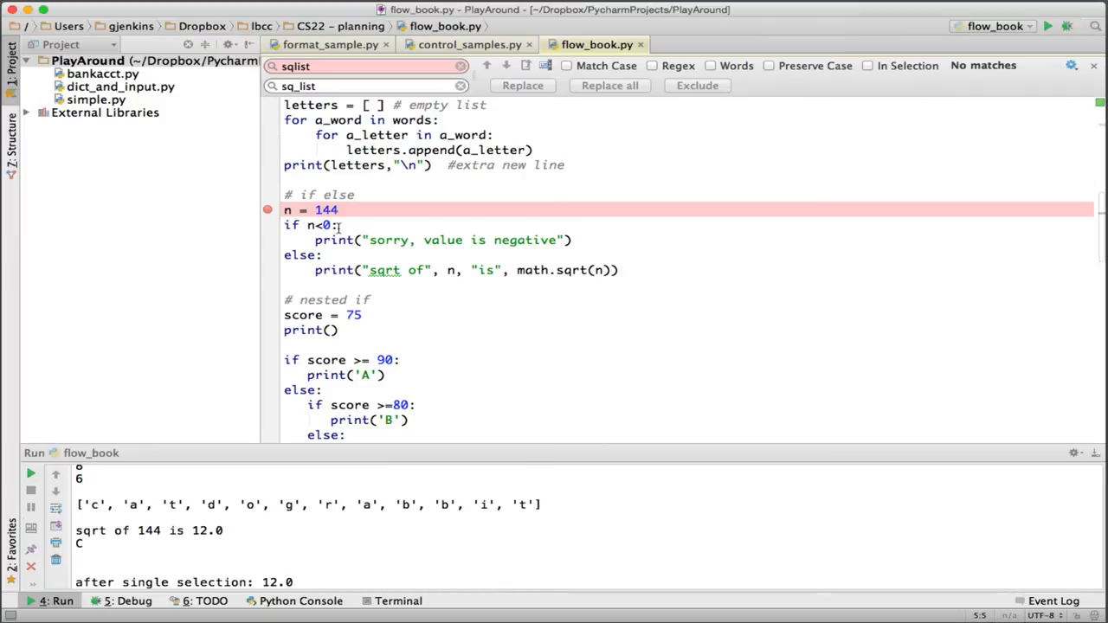
mouse_move(319, 240)
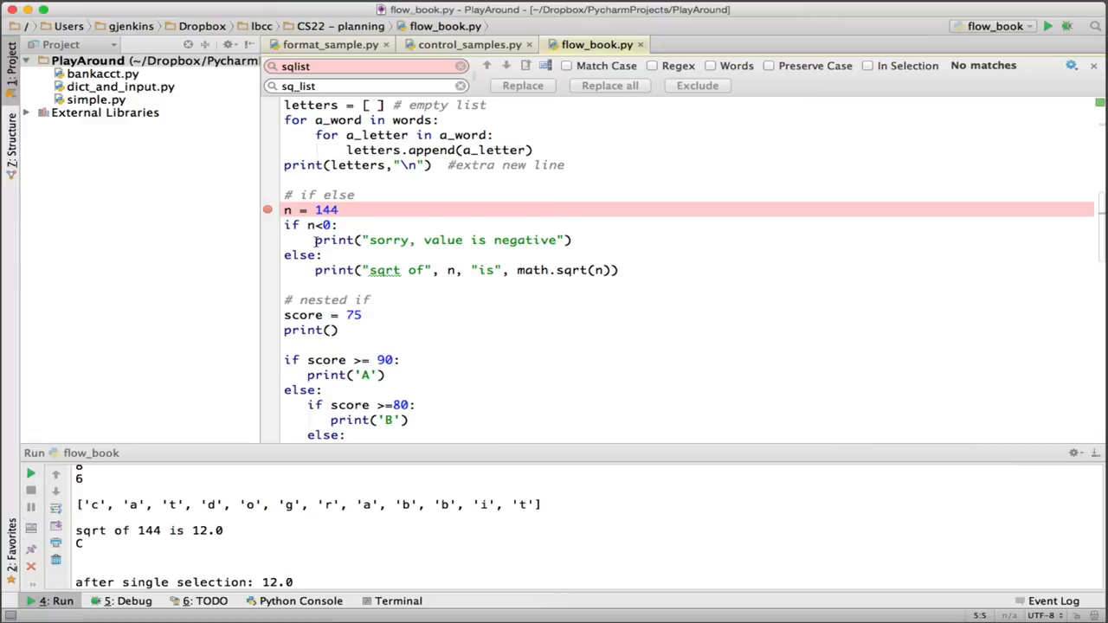
mouse_move(585, 242)
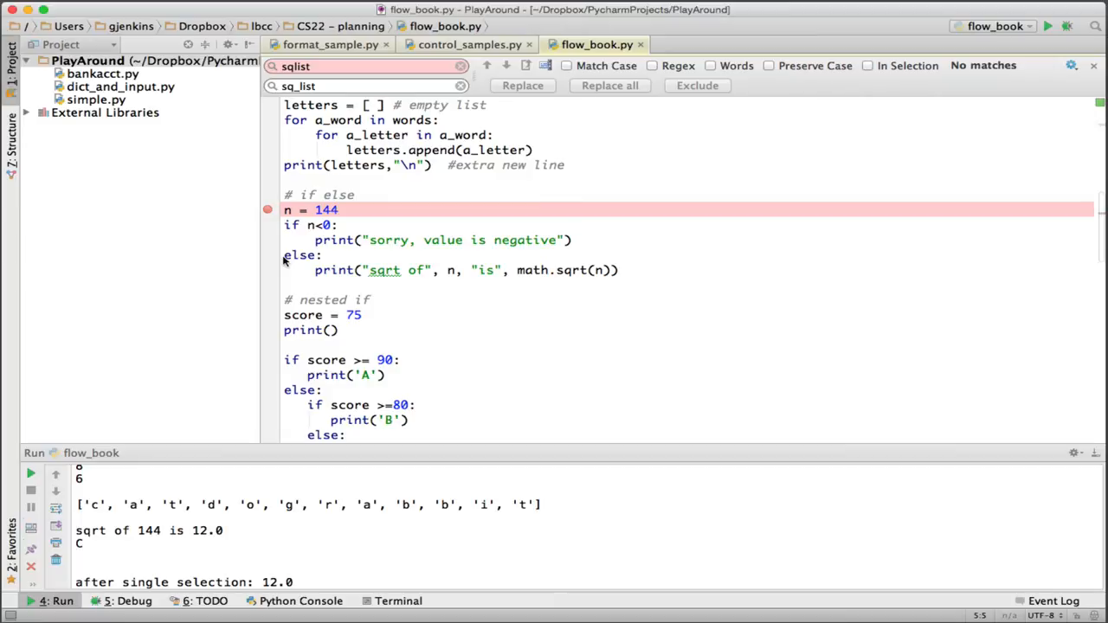
mouse_move(286, 262)
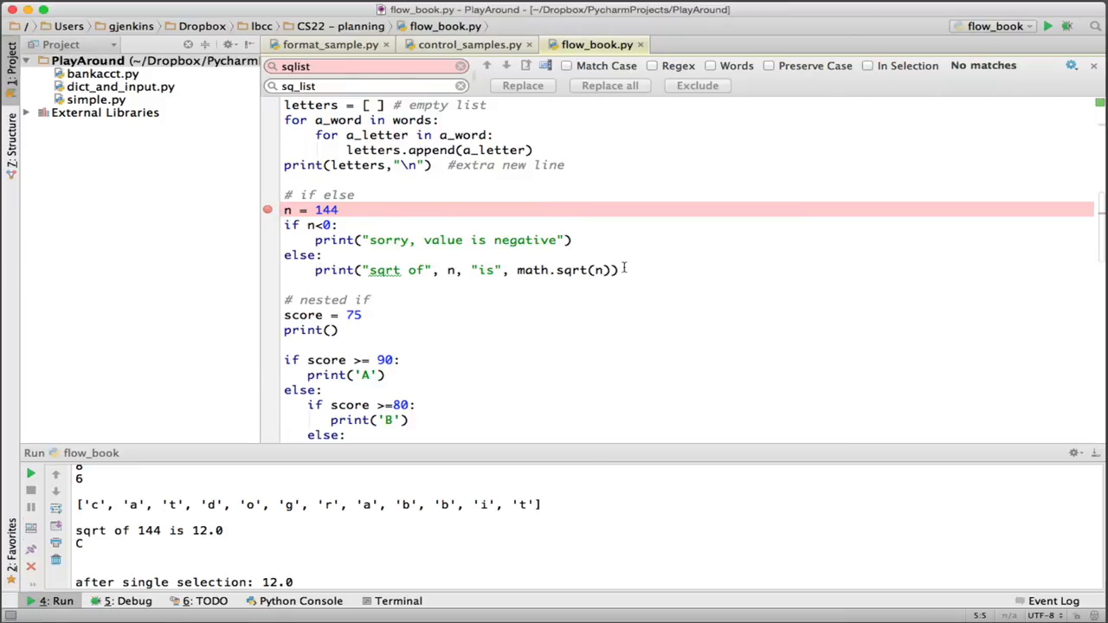
Step: Scroll down to the nested-if block grading a score of 75
scroll("down", 3)
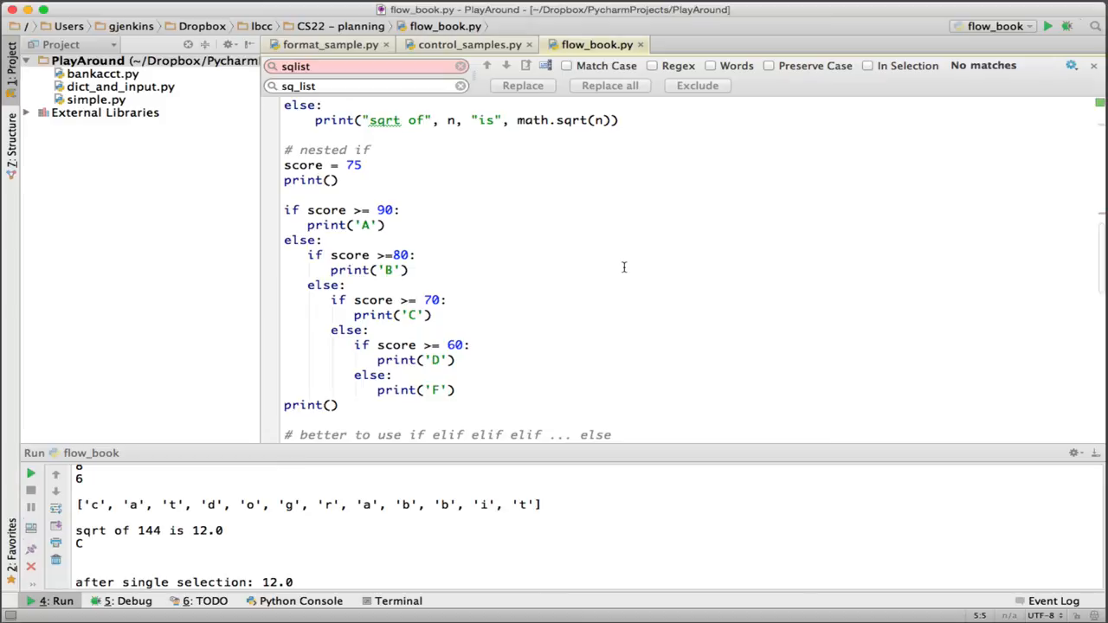
mouse_move(284, 213)
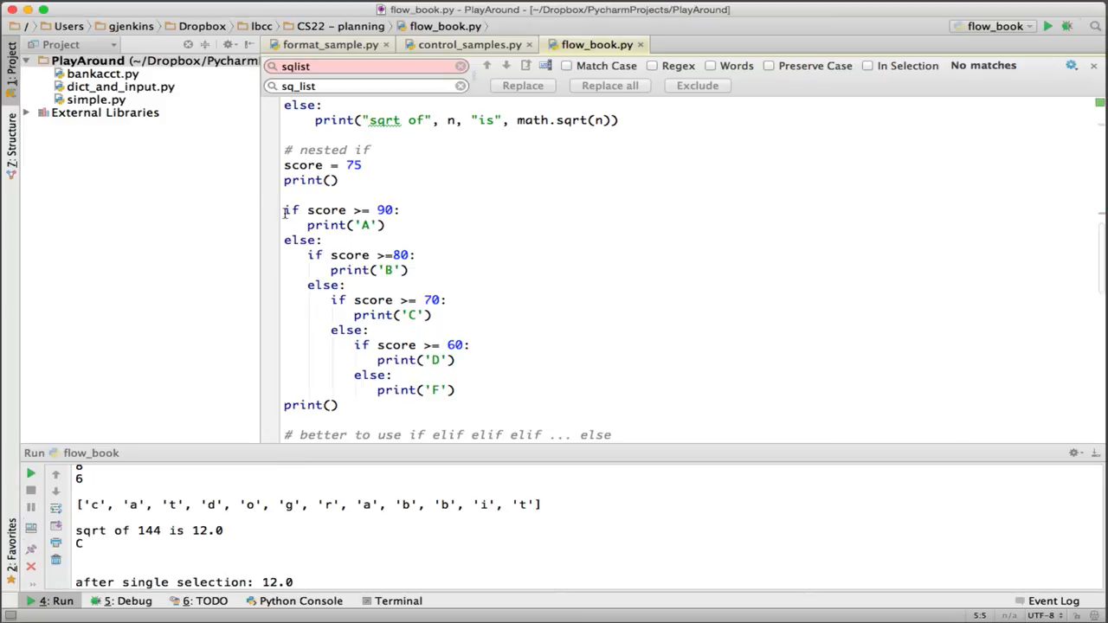
mouse_move(391, 225)
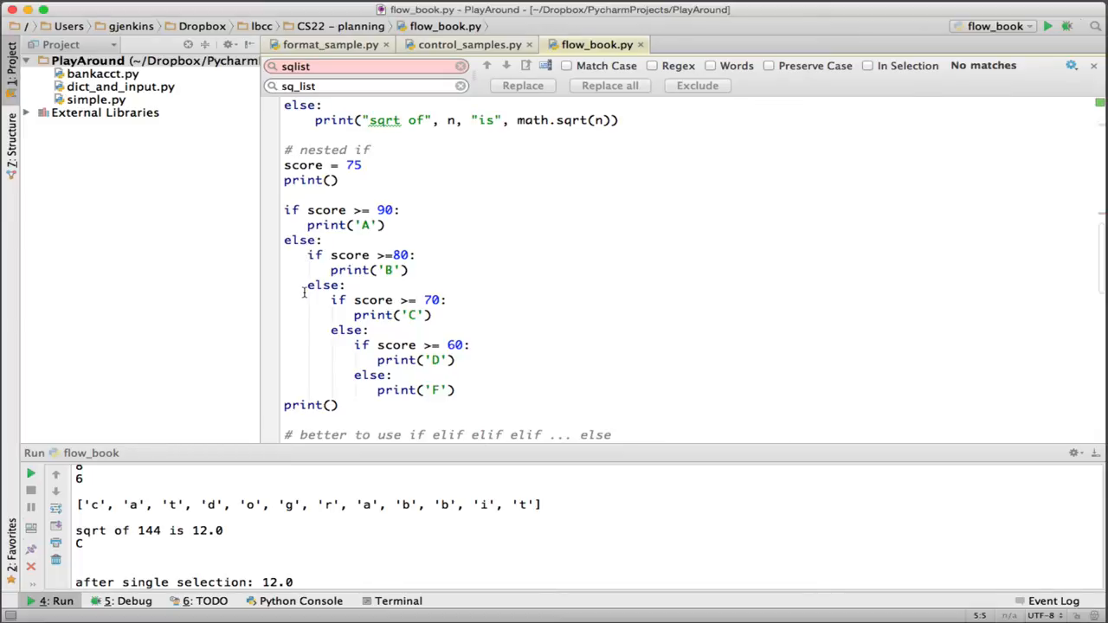
mouse_move(271, 238)
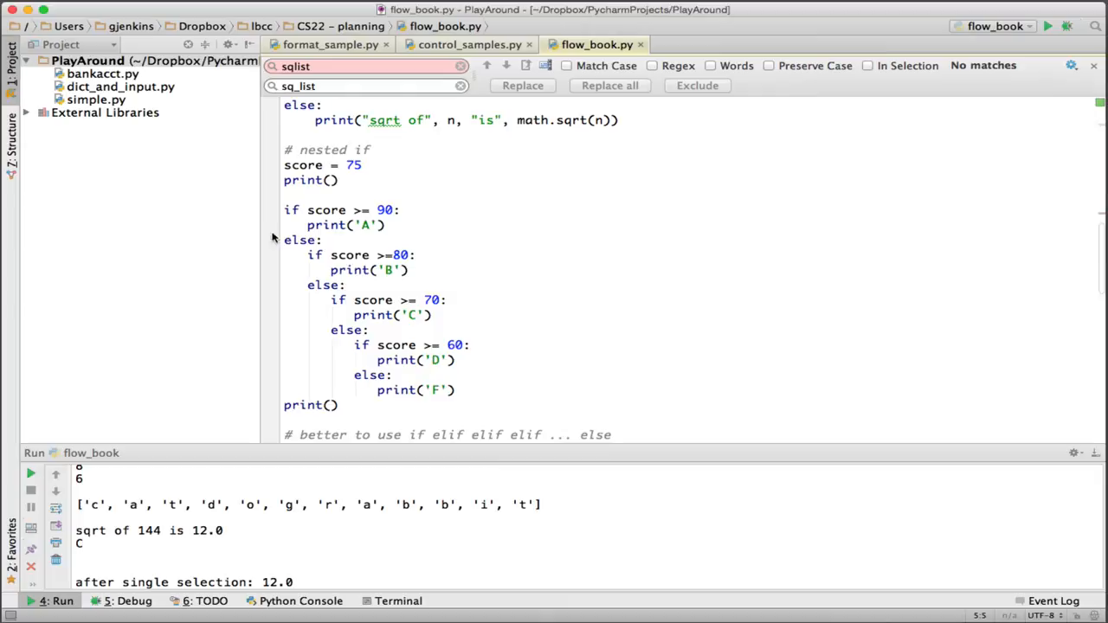
mouse_move(314, 260)
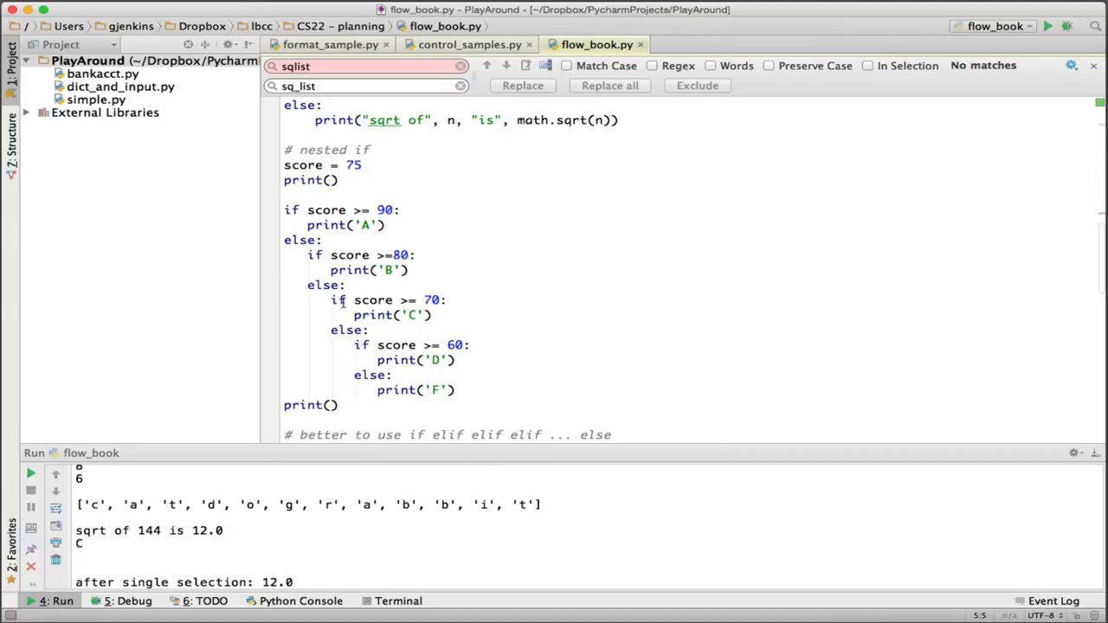
mouse_move(320, 285)
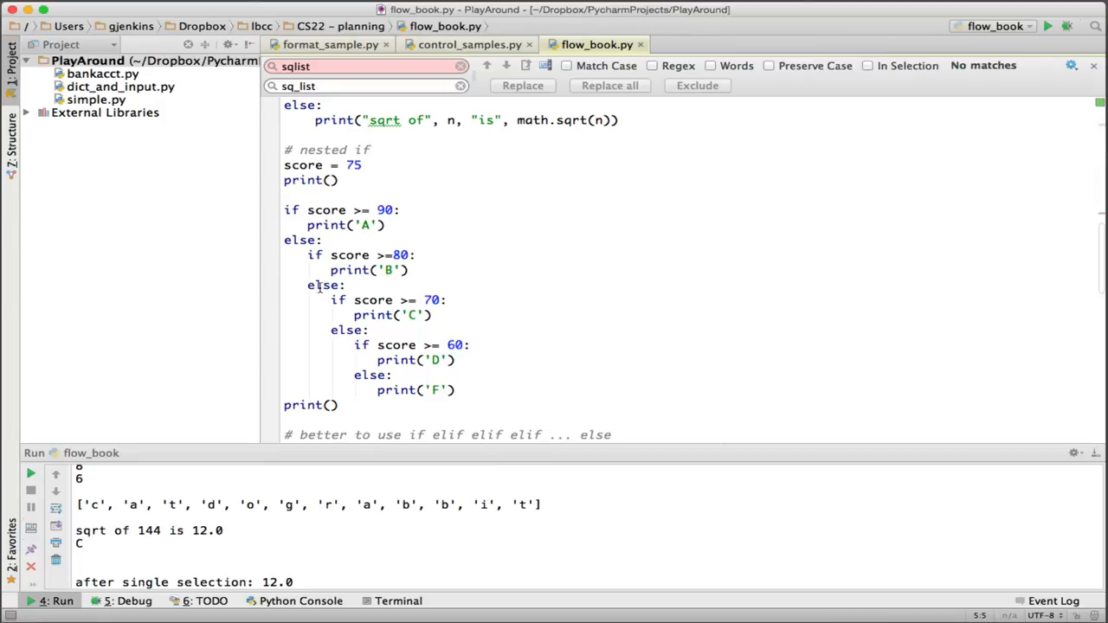
mouse_move(312, 216)
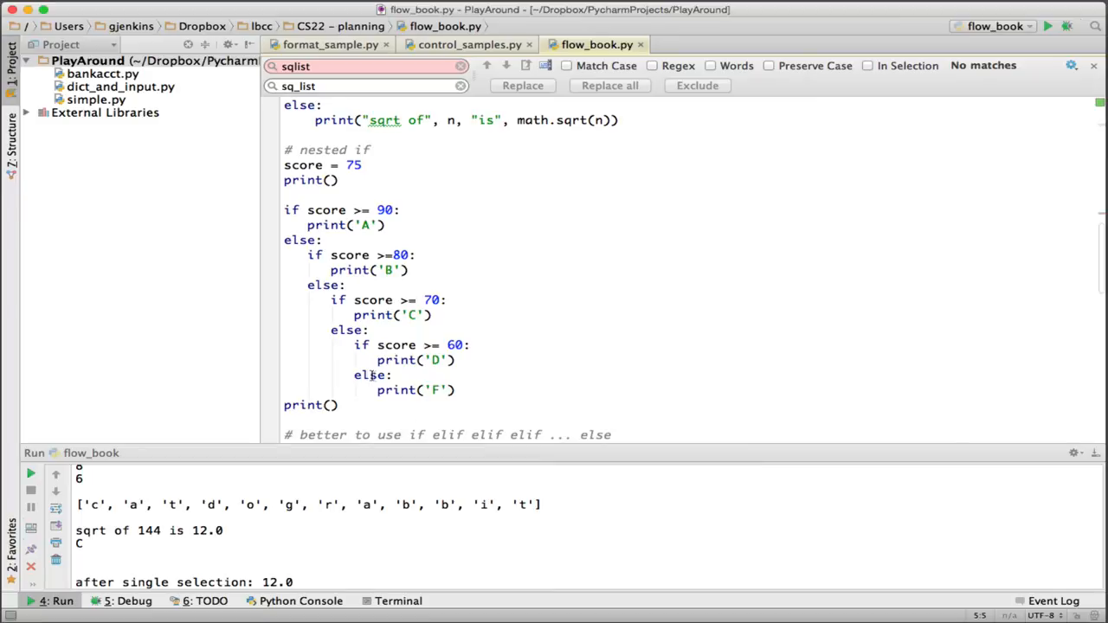
mouse_move(470, 392)
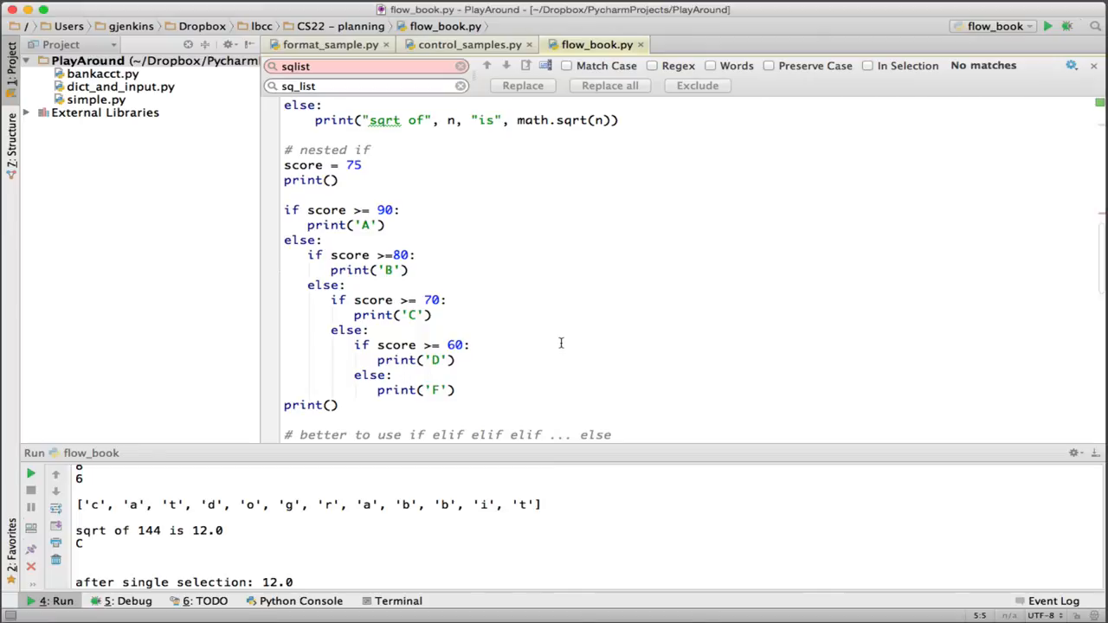
Step: Scroll down to the if/elif/else version printing grades A through F
scroll("down", 3)
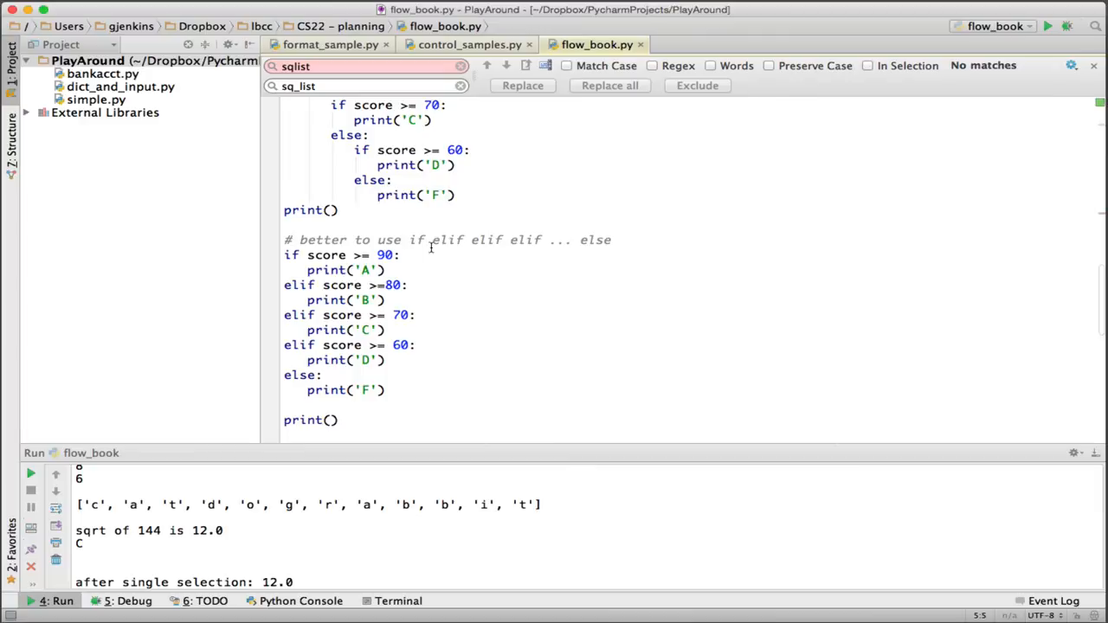
mouse_move(604, 248)
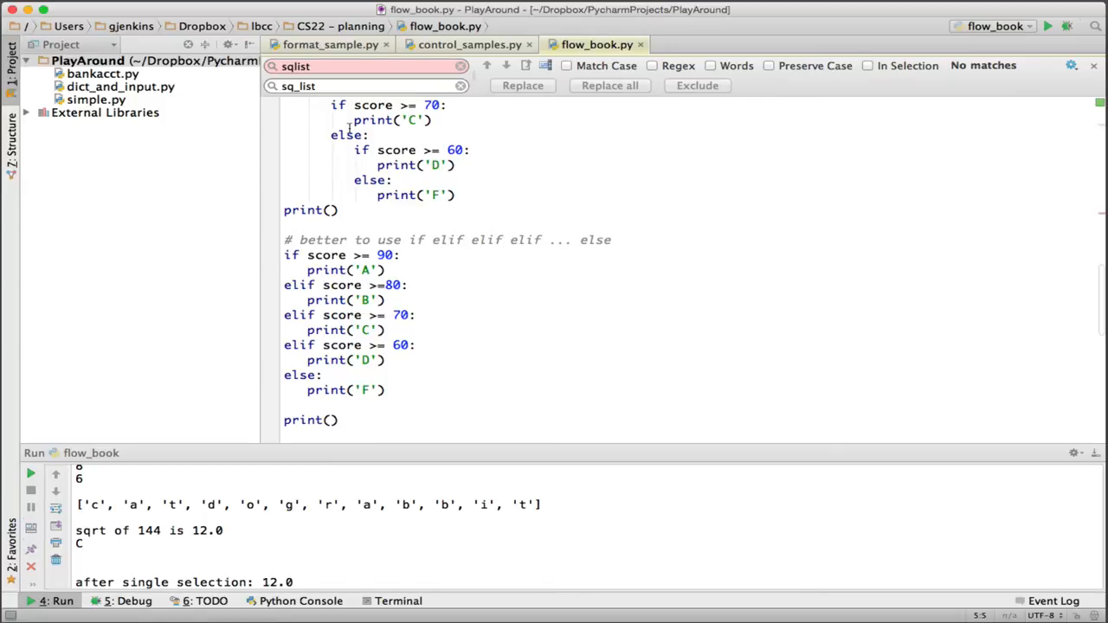
mouse_move(284, 260)
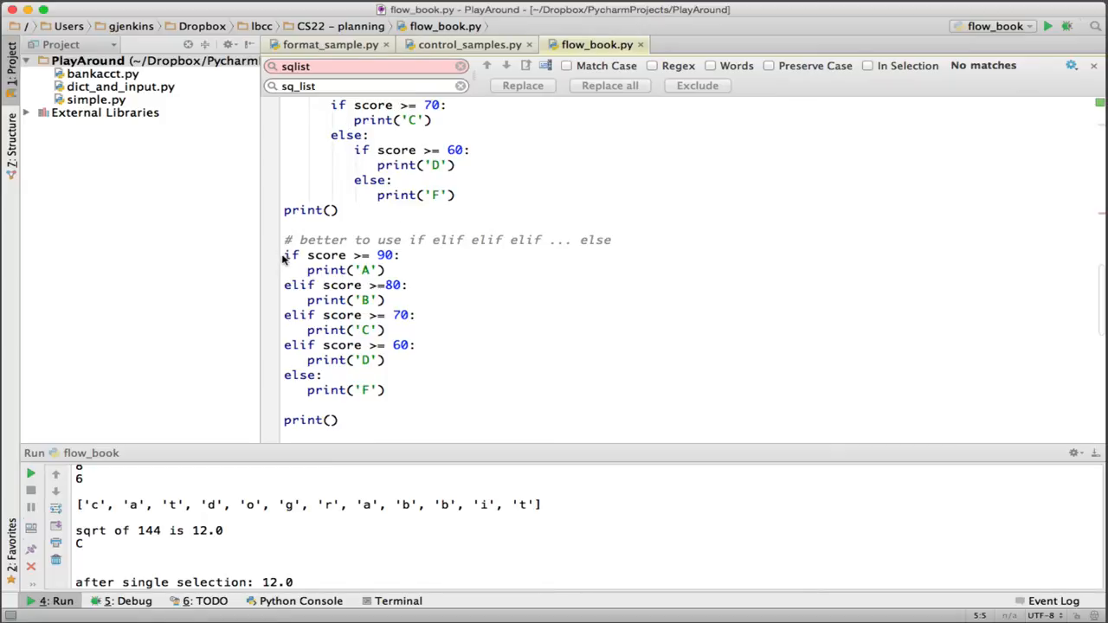
mouse_move(278, 380)
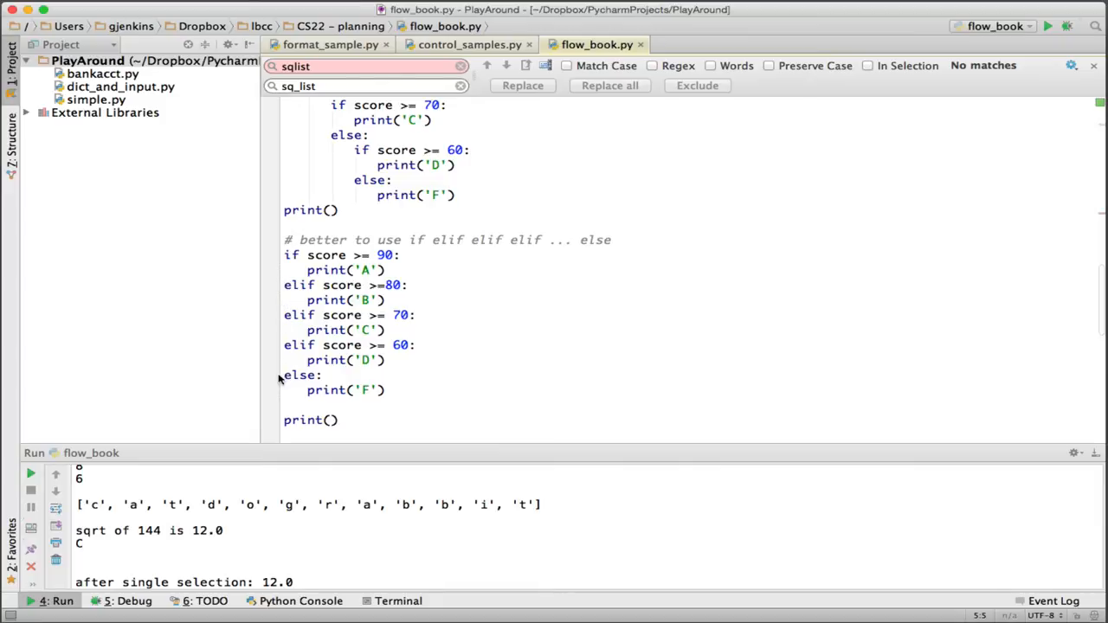
mouse_move(300, 396)
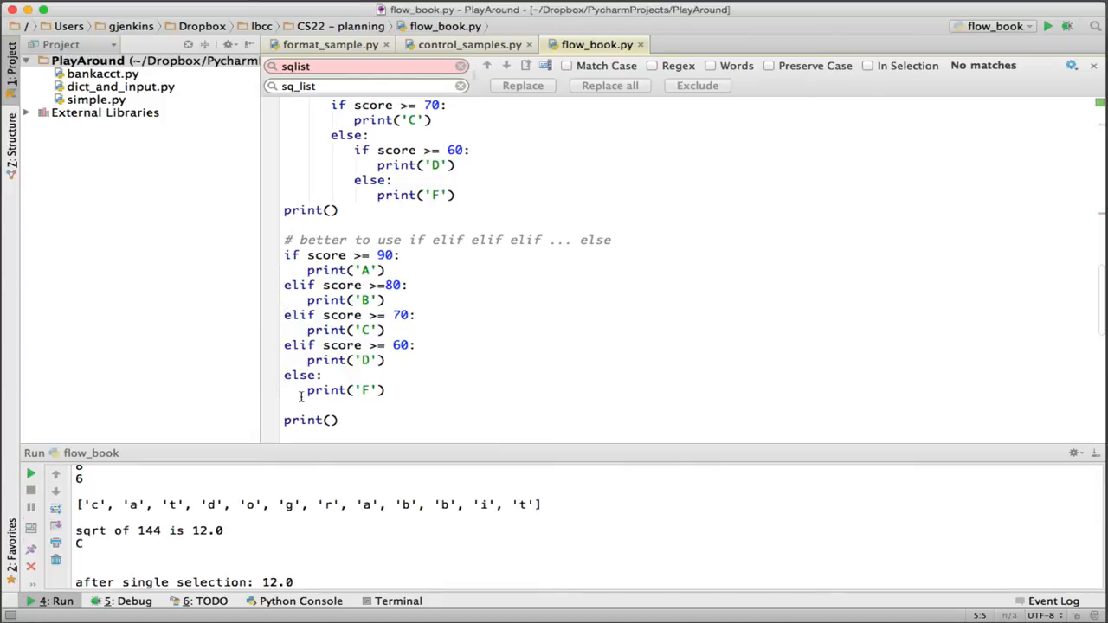
mouse_move(409, 364)
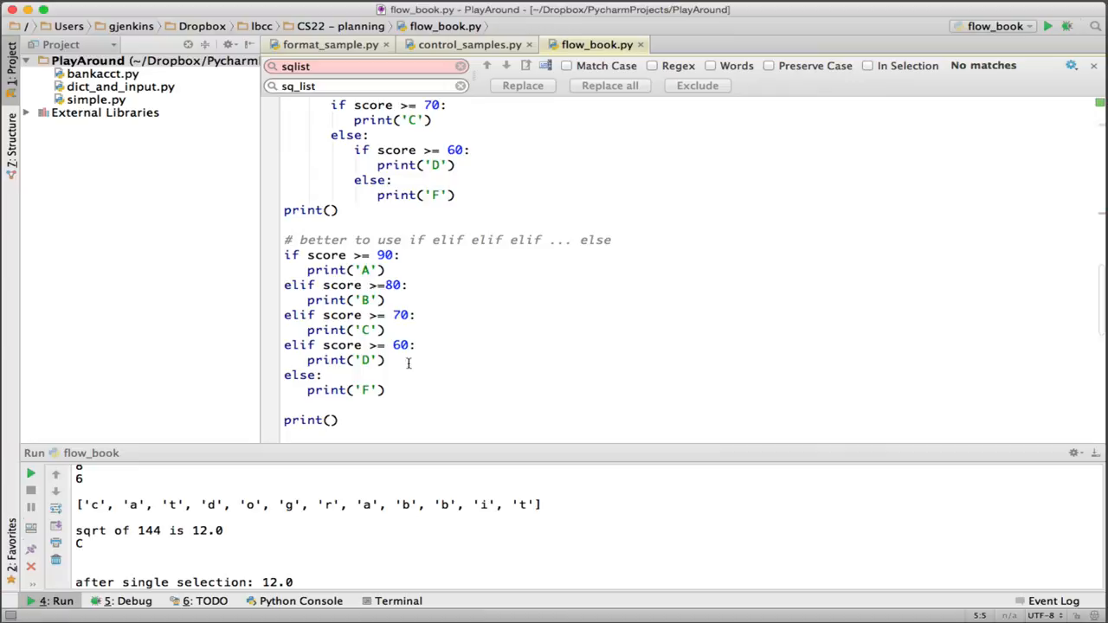
scroll("down", 3)
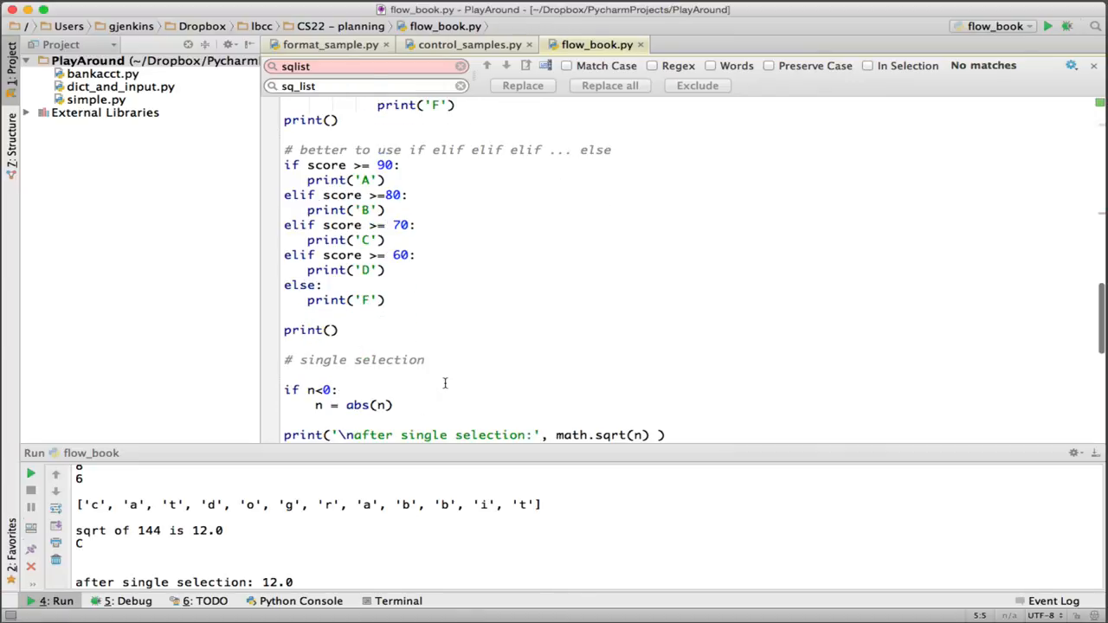
scroll("down", 3)
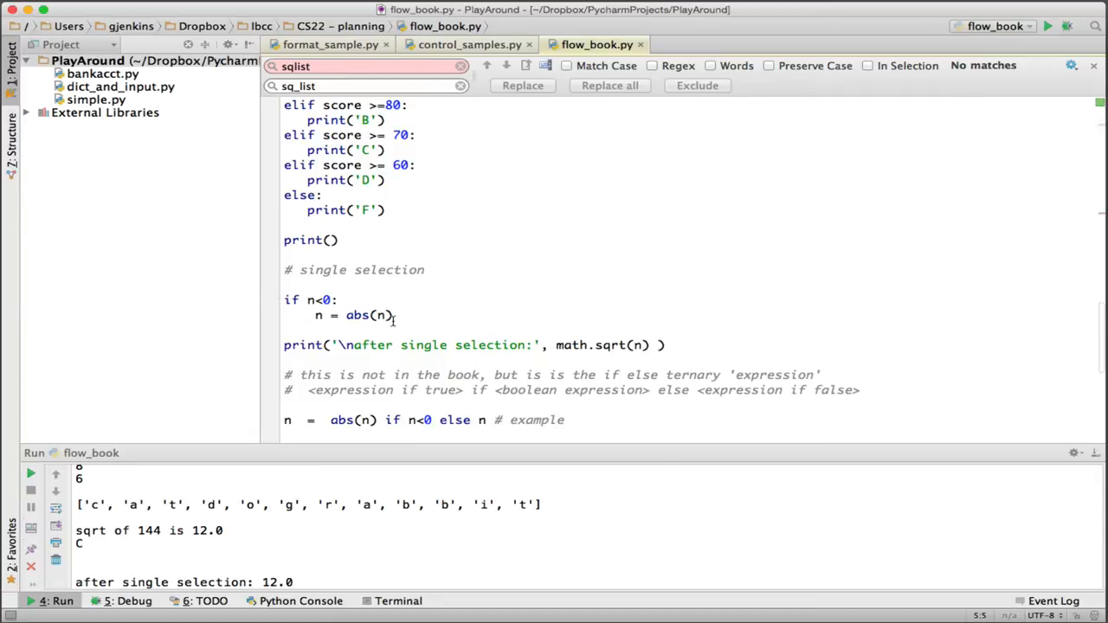
scroll("down", 3)
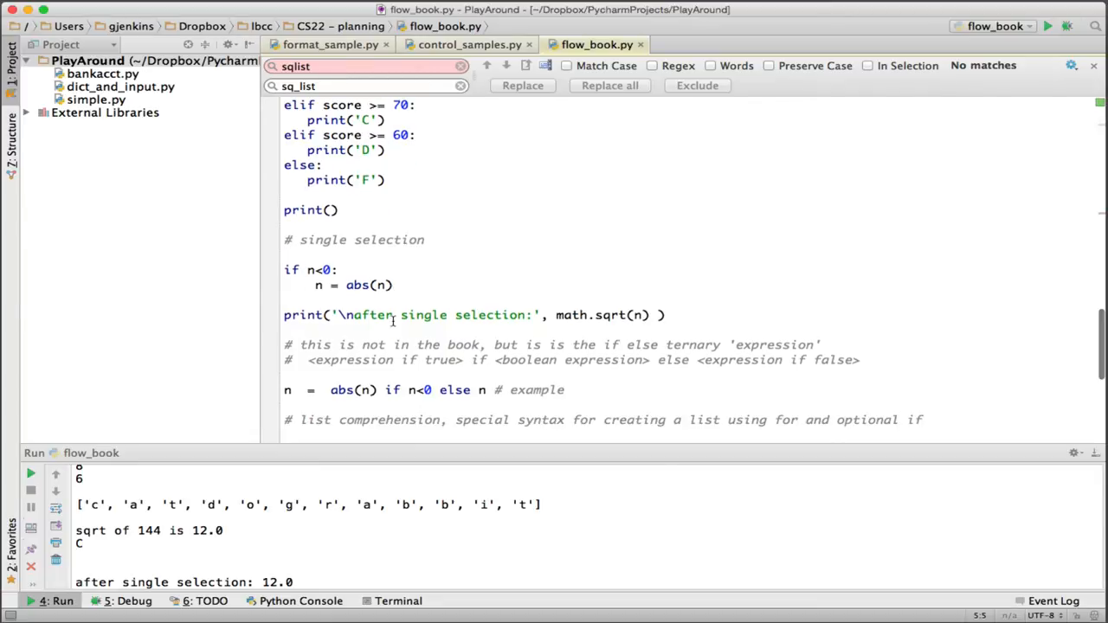
scroll("down", 3)
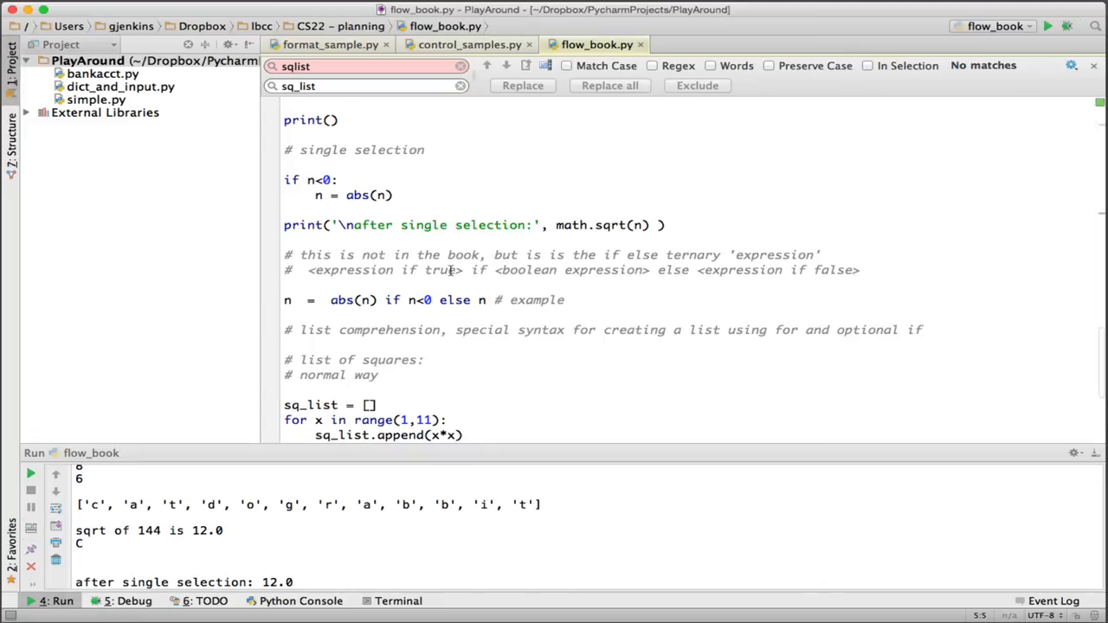
mouse_move(656, 273)
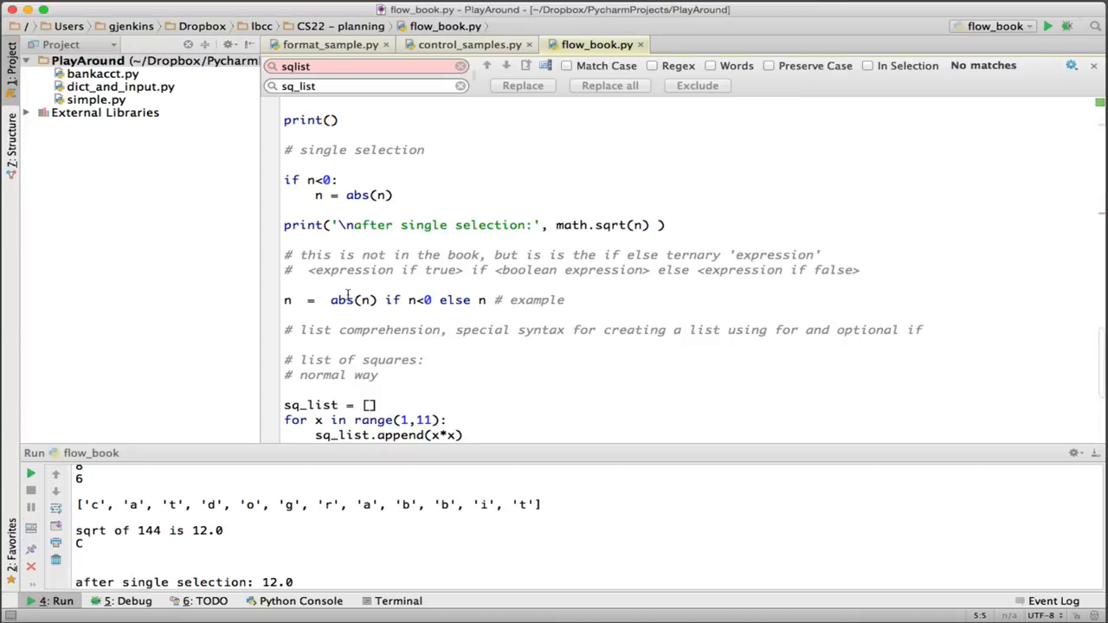
mouse_move(482, 306)
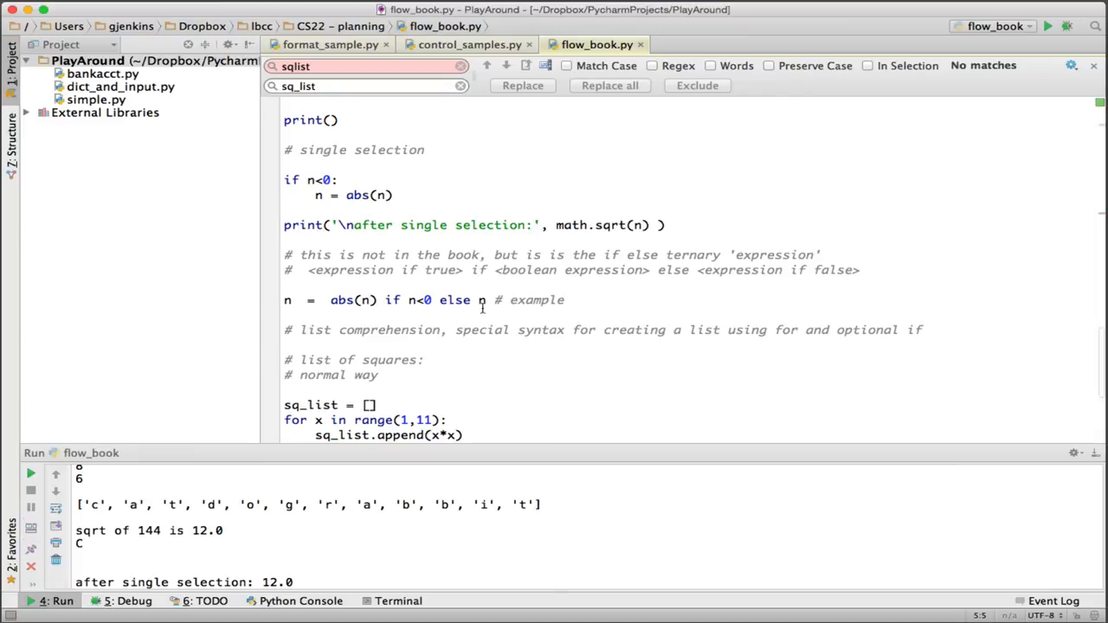
mouse_move(465, 292)
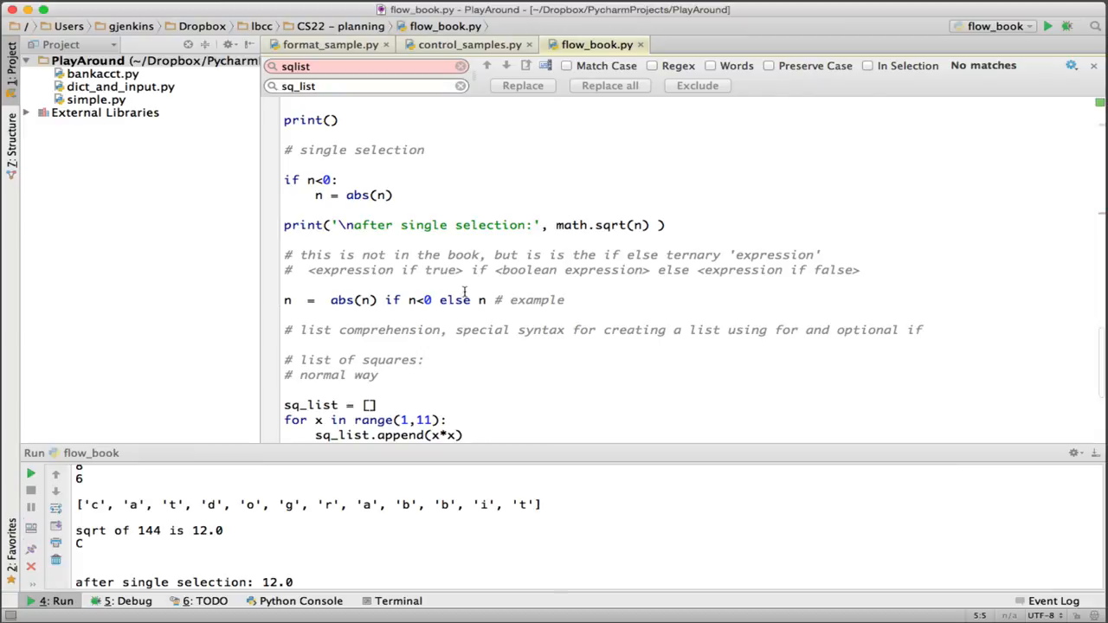
mouse_move(424, 305)
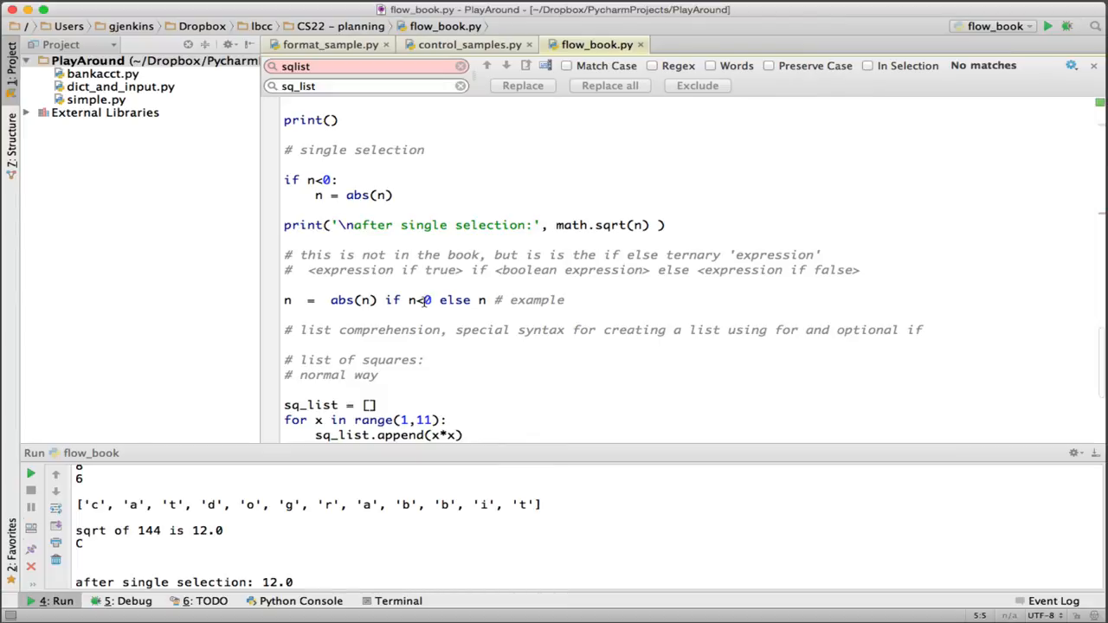
scroll("down", 3)
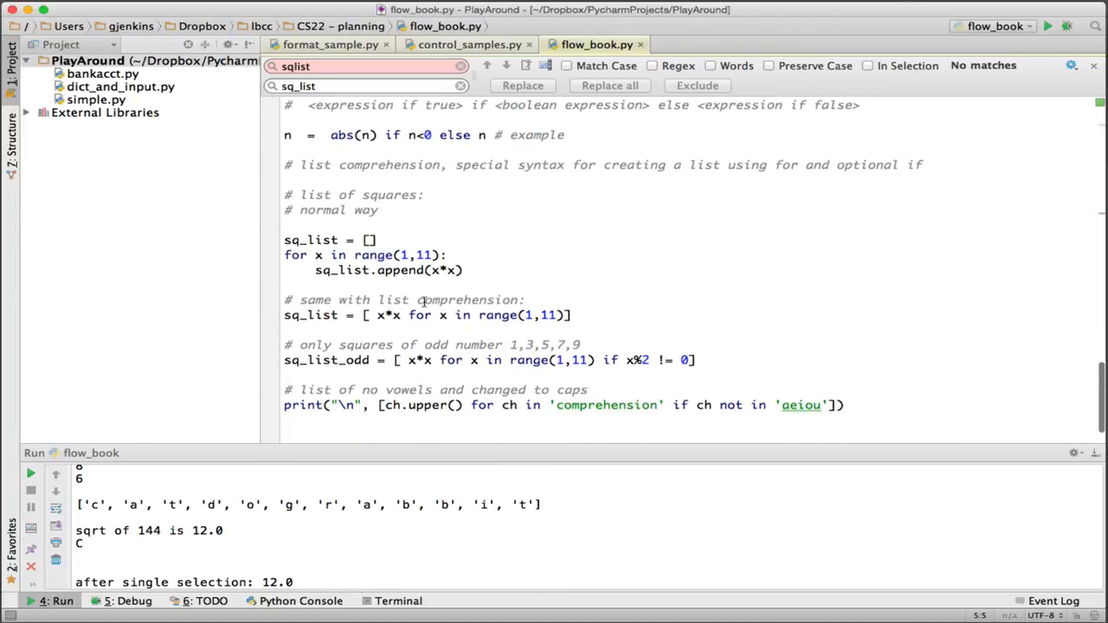
scroll("up", 3)
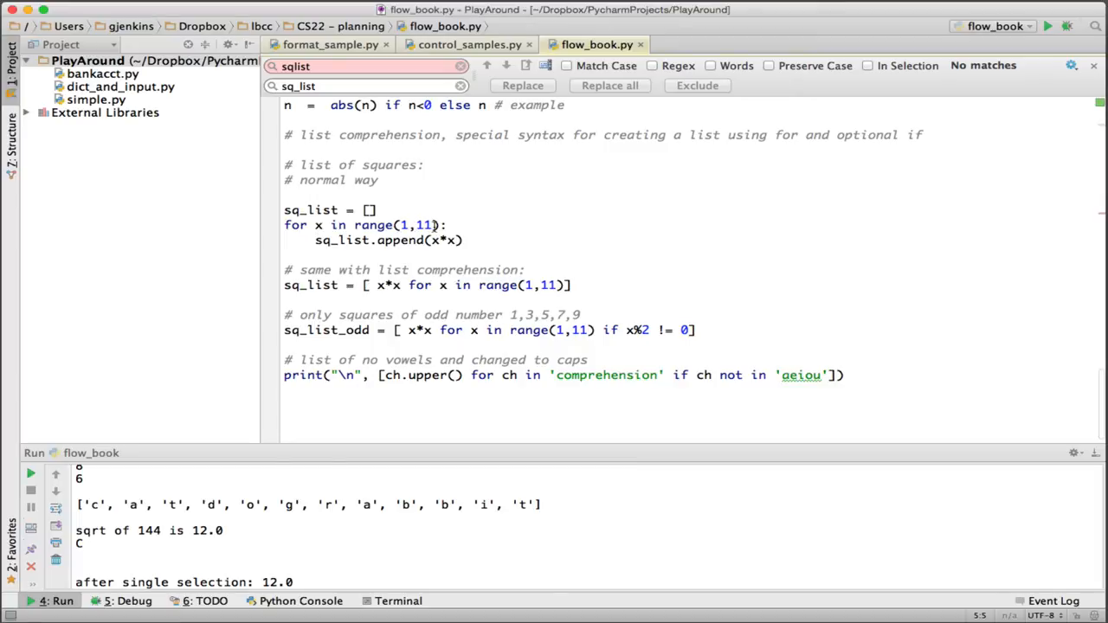
mouse_move(474, 233)
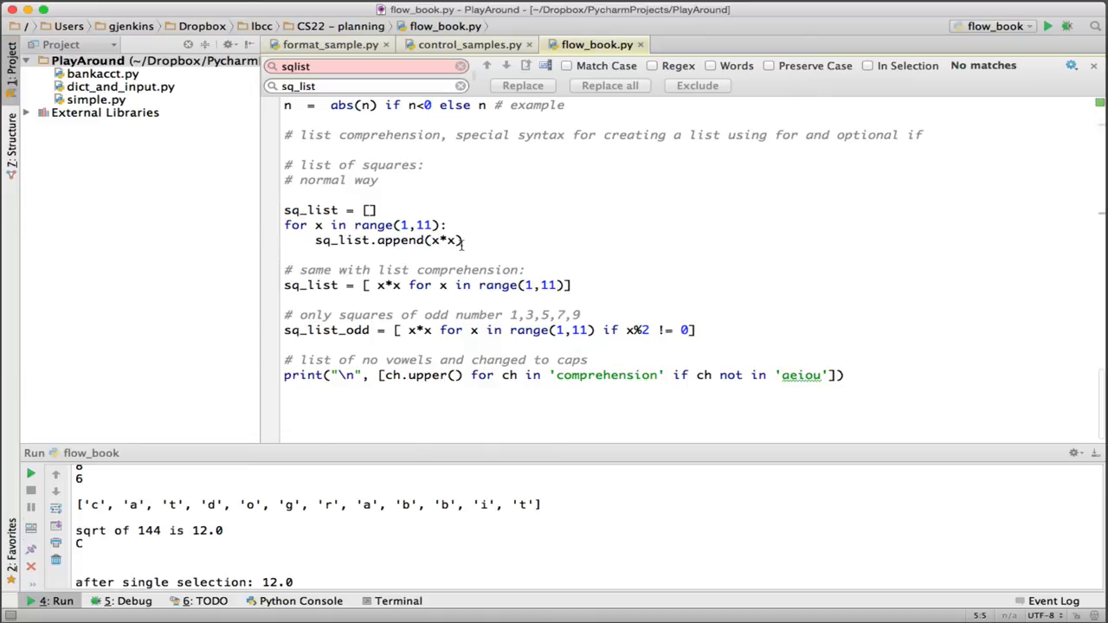
mouse_move(387, 223)
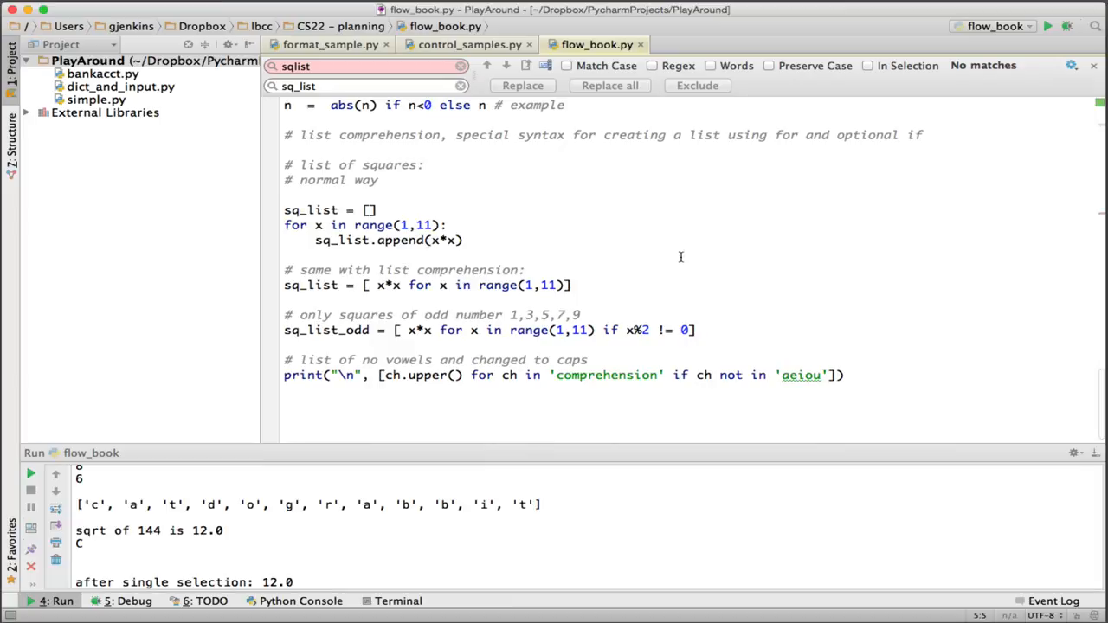
mouse_move(435, 270)
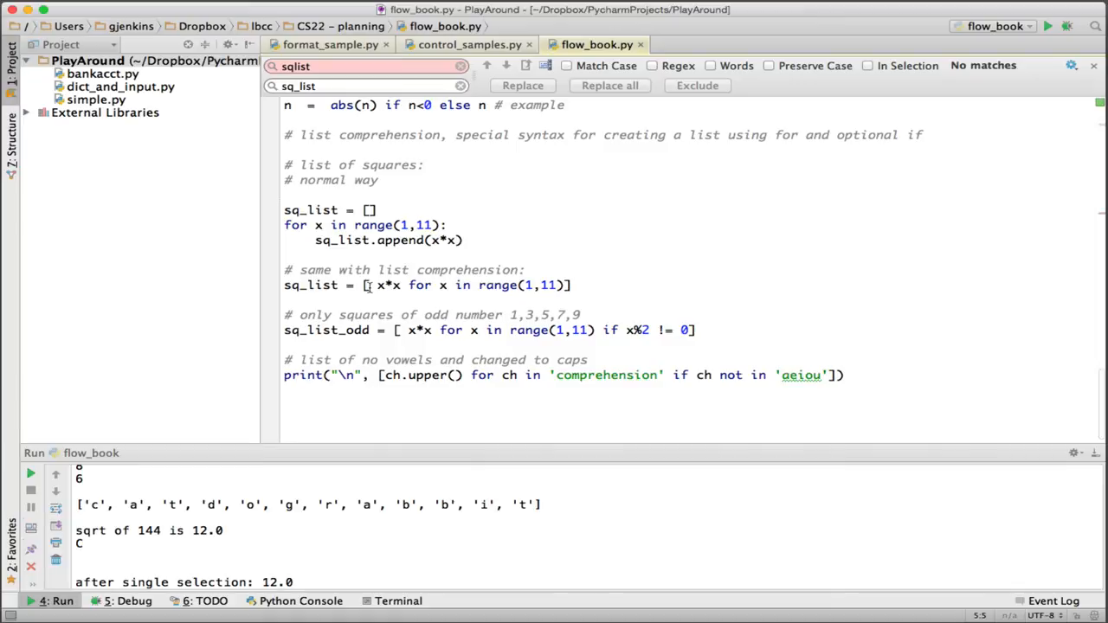
mouse_move(501, 289)
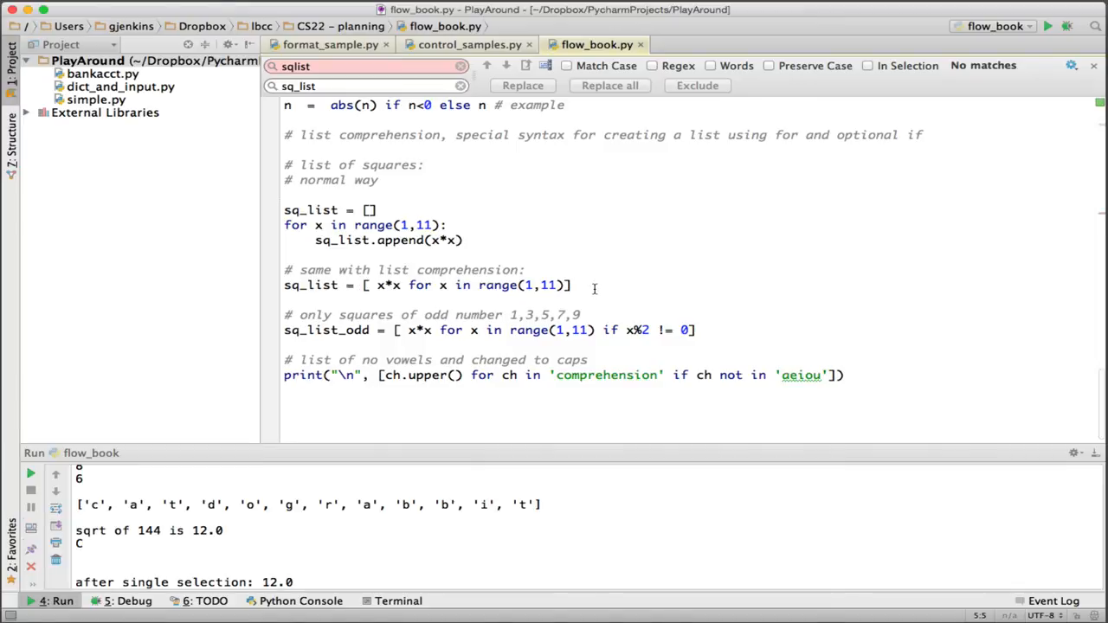
mouse_move(316, 289)
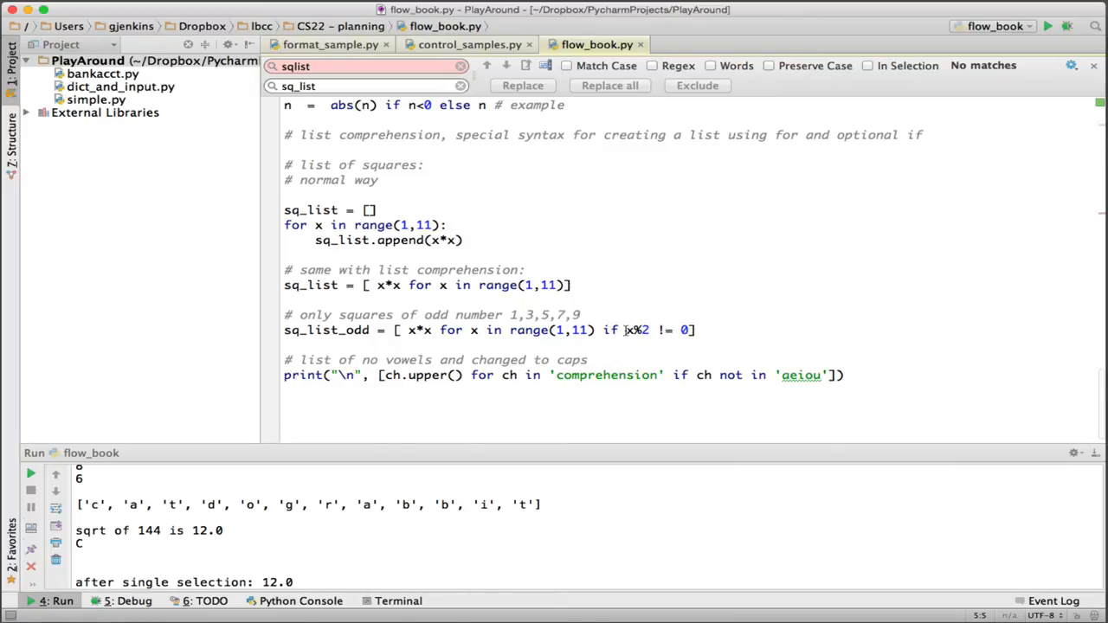
mouse_move(615, 330)
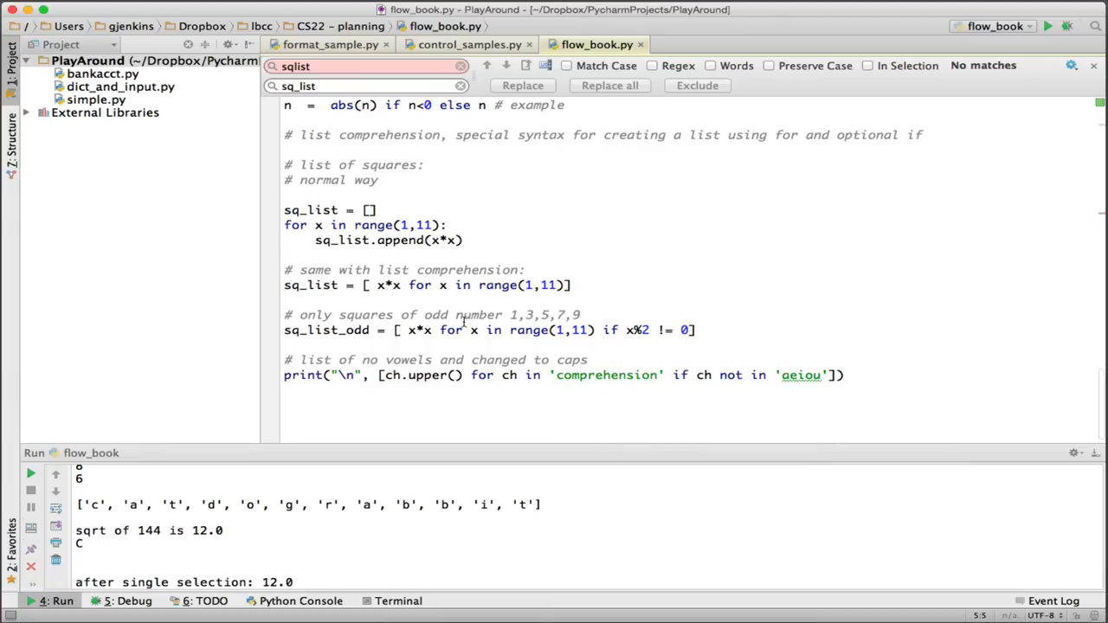
mouse_move(797, 324)
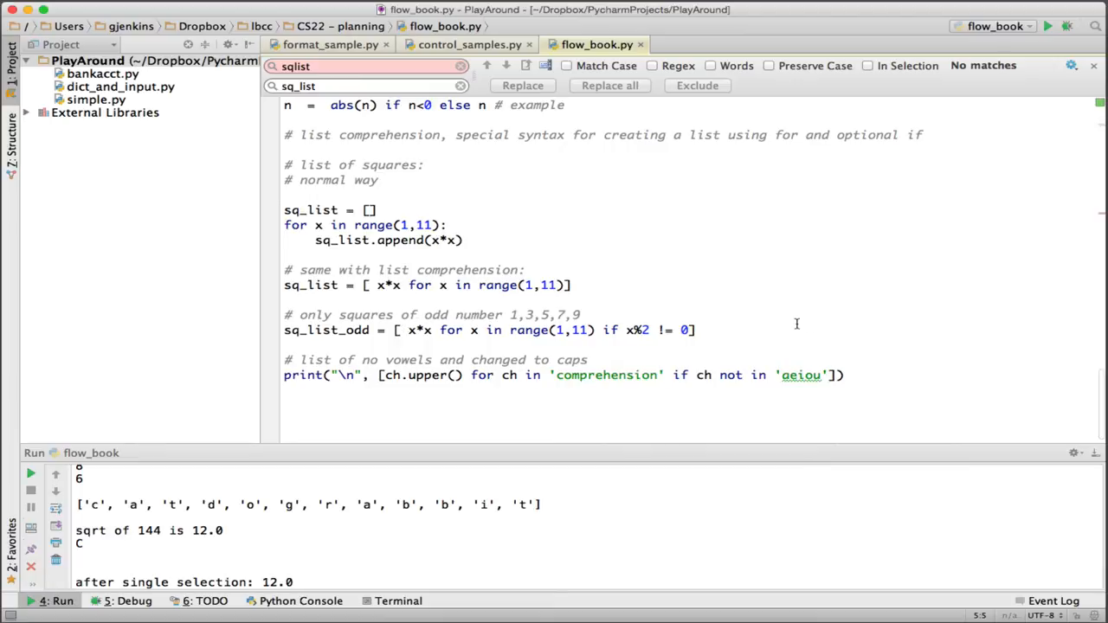
scroll("up", 3)
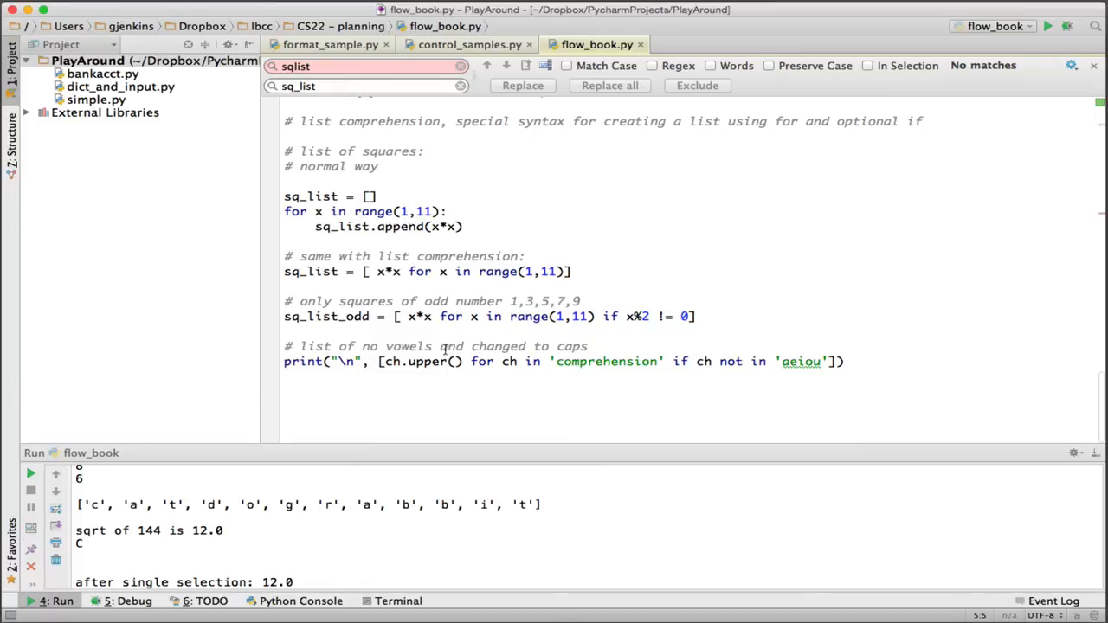
mouse_move(617, 344)
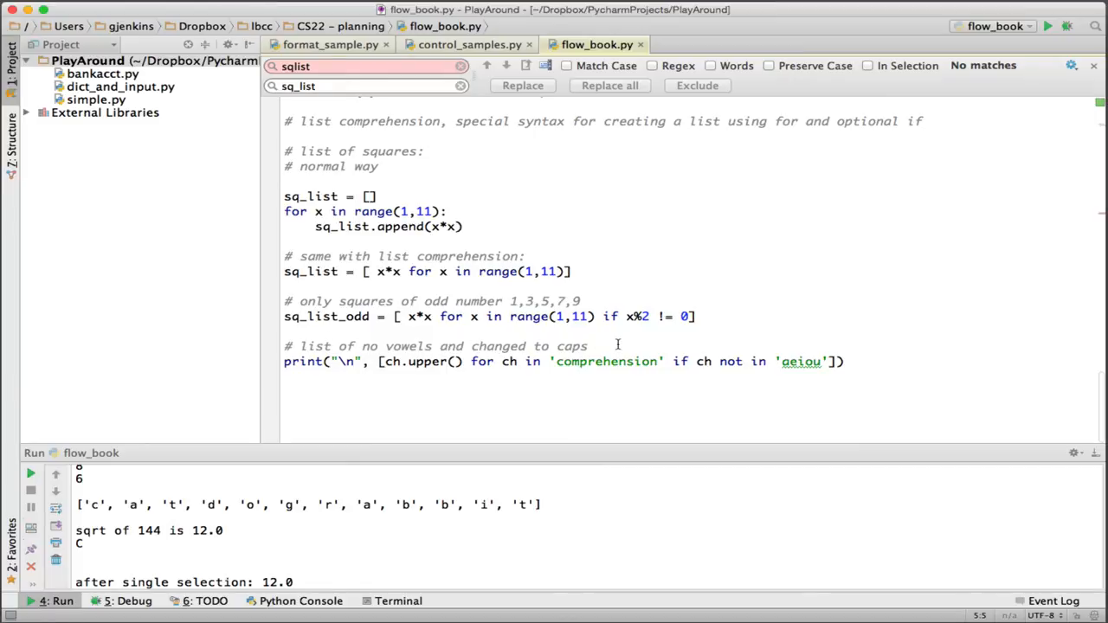
mouse_move(404, 381)
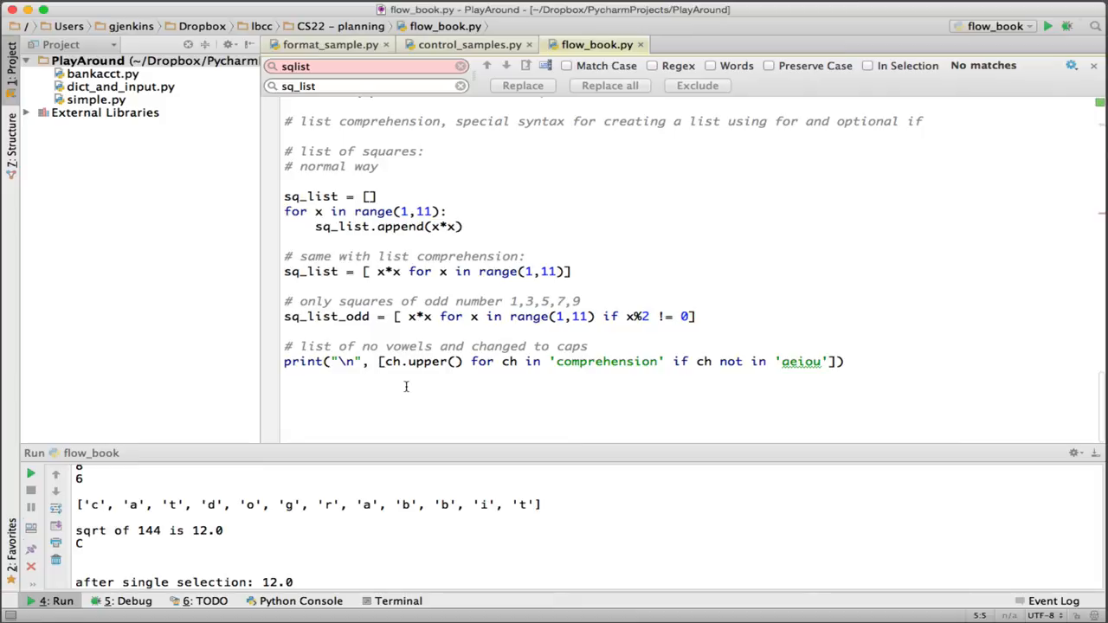
mouse_move(343, 365)
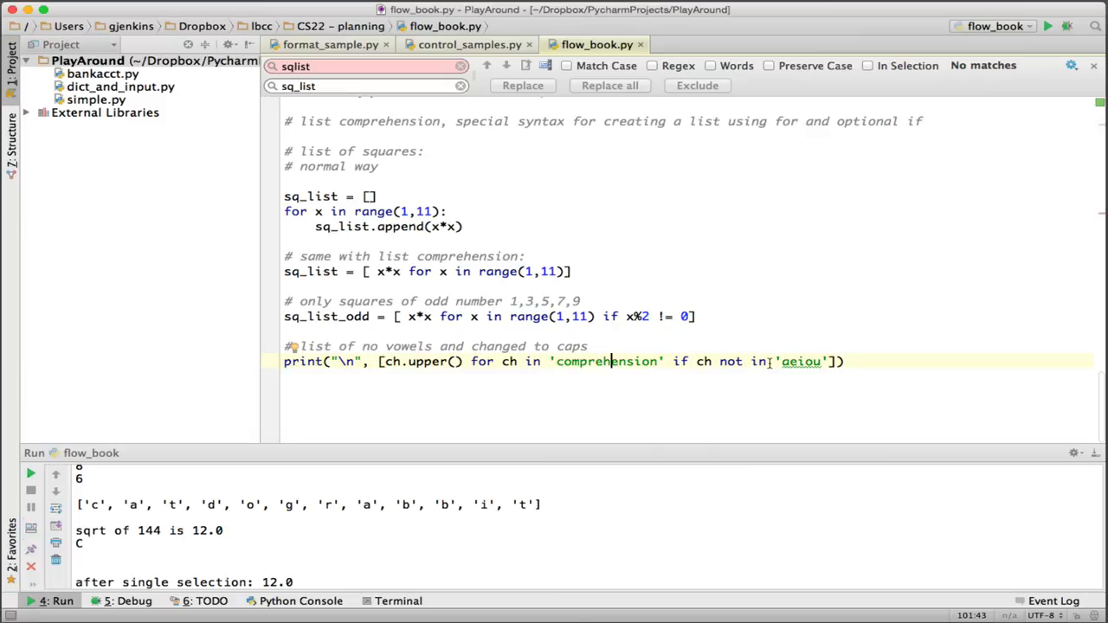
mouse_move(800, 361)
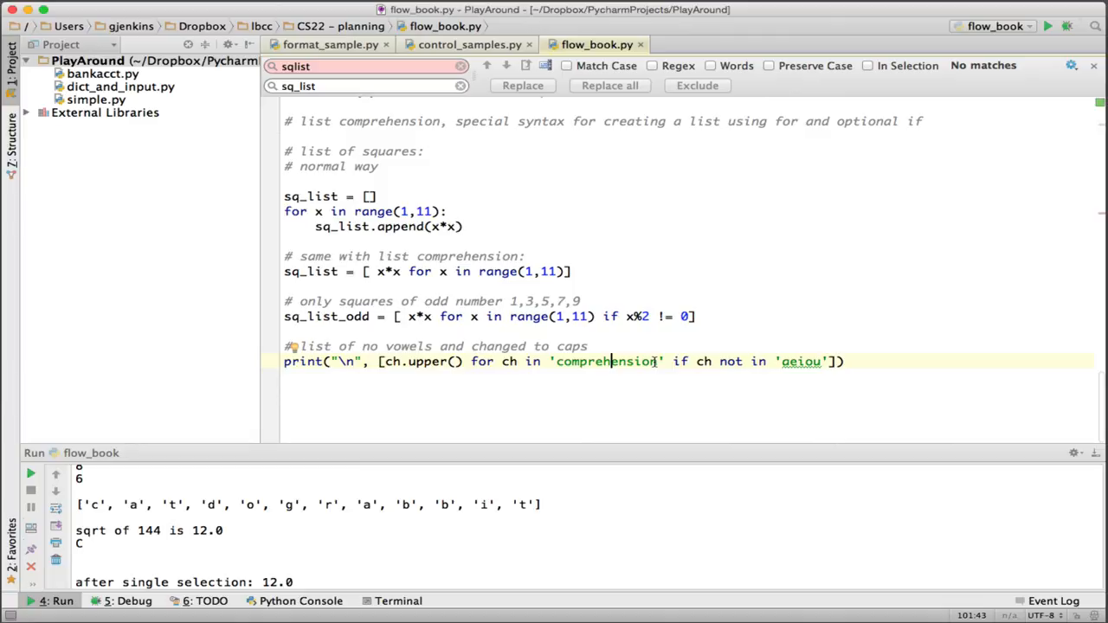
mouse_move(692, 294)
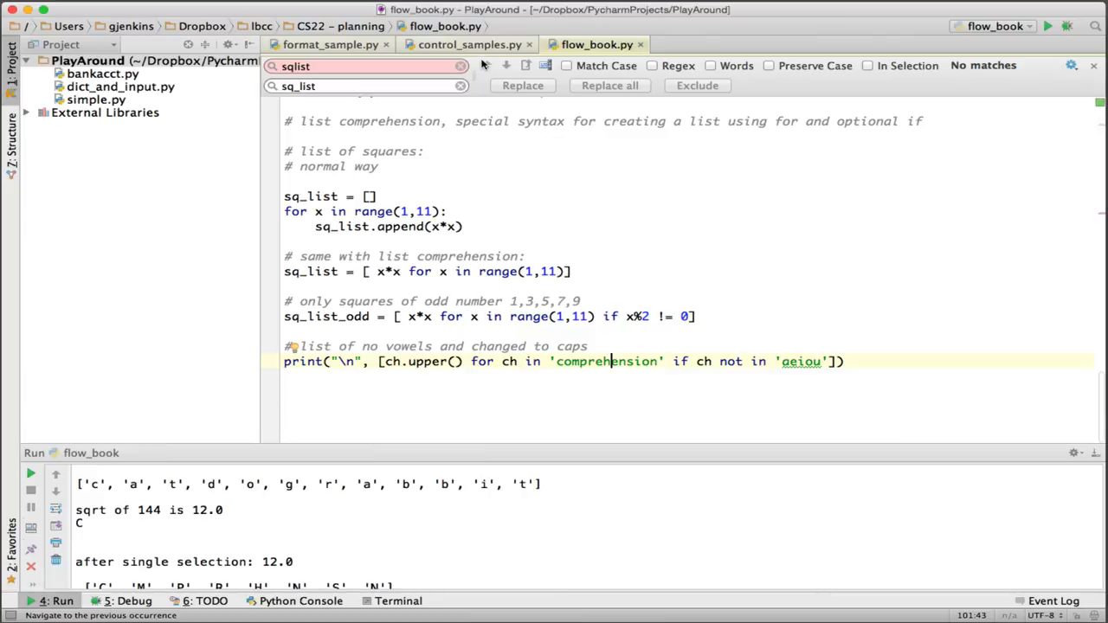
Step: Switch the editor to the control_samples.py tab
left_click(469, 44)
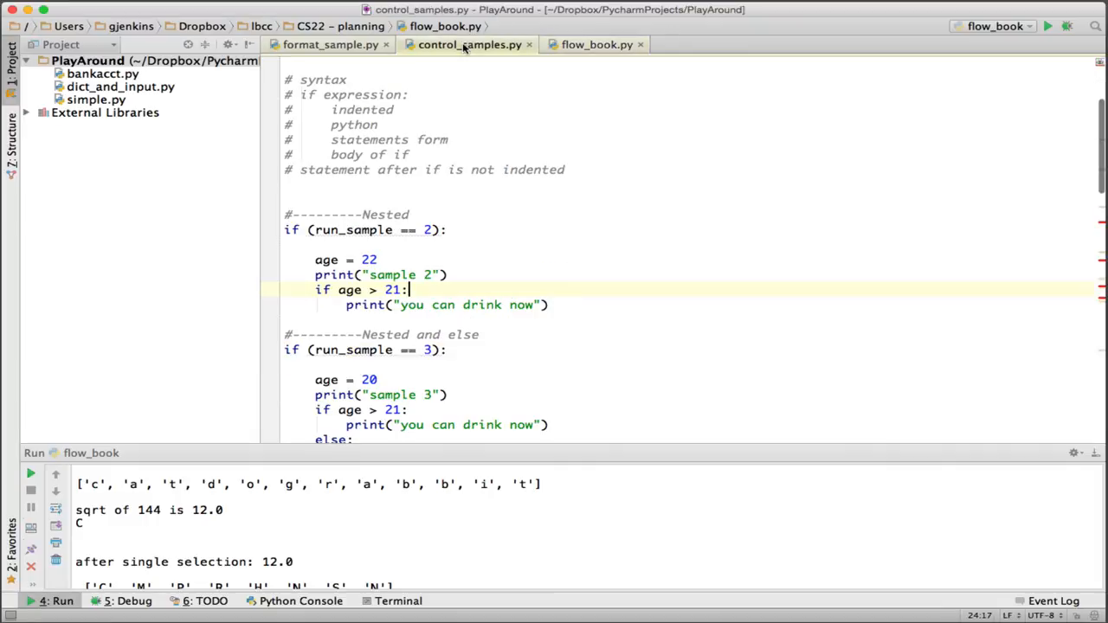
scroll("down", 3)
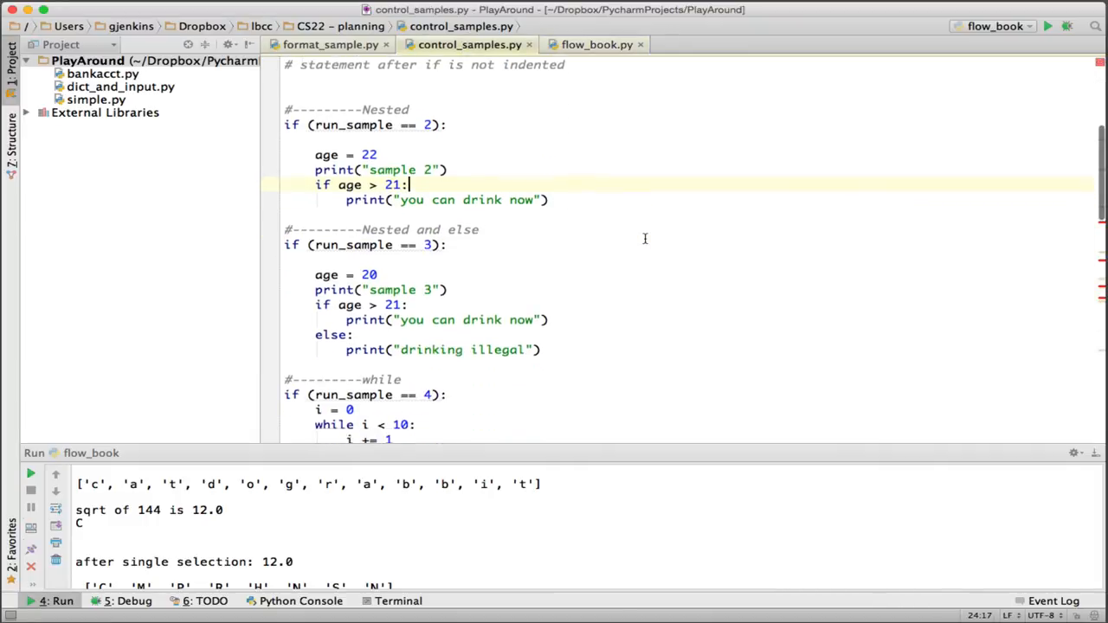
scroll("down", 3)
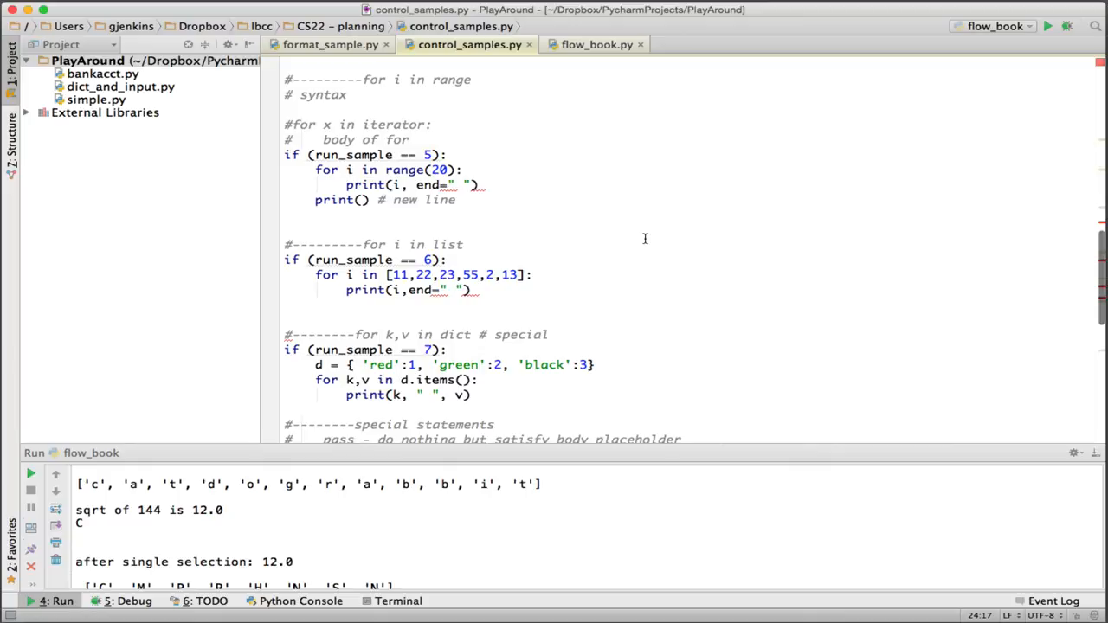
scroll("down", 3)
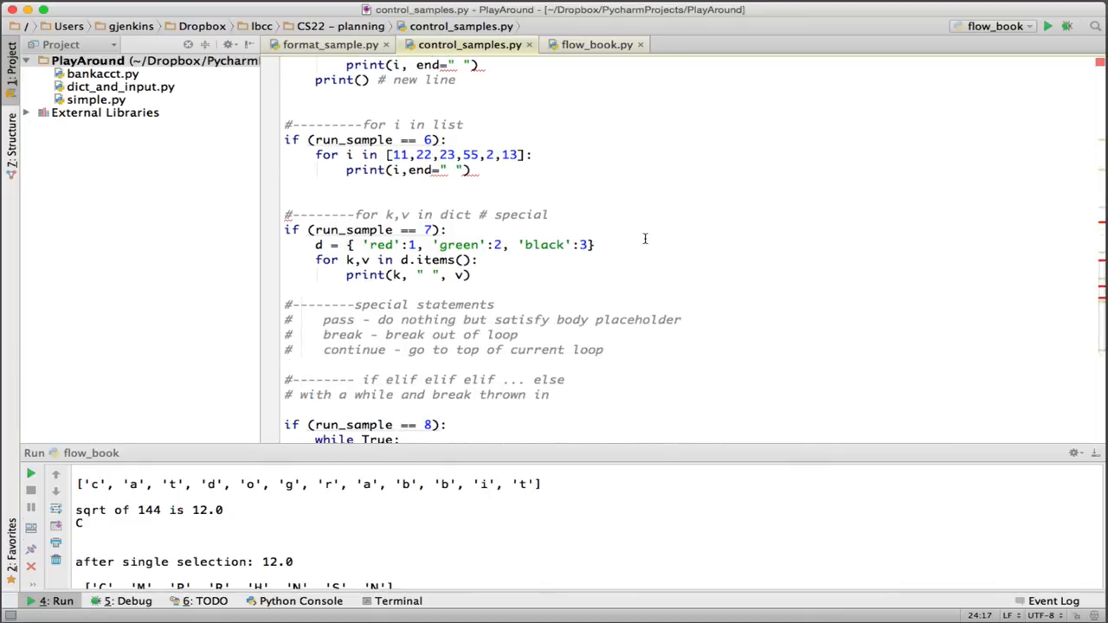
mouse_move(288, 240)
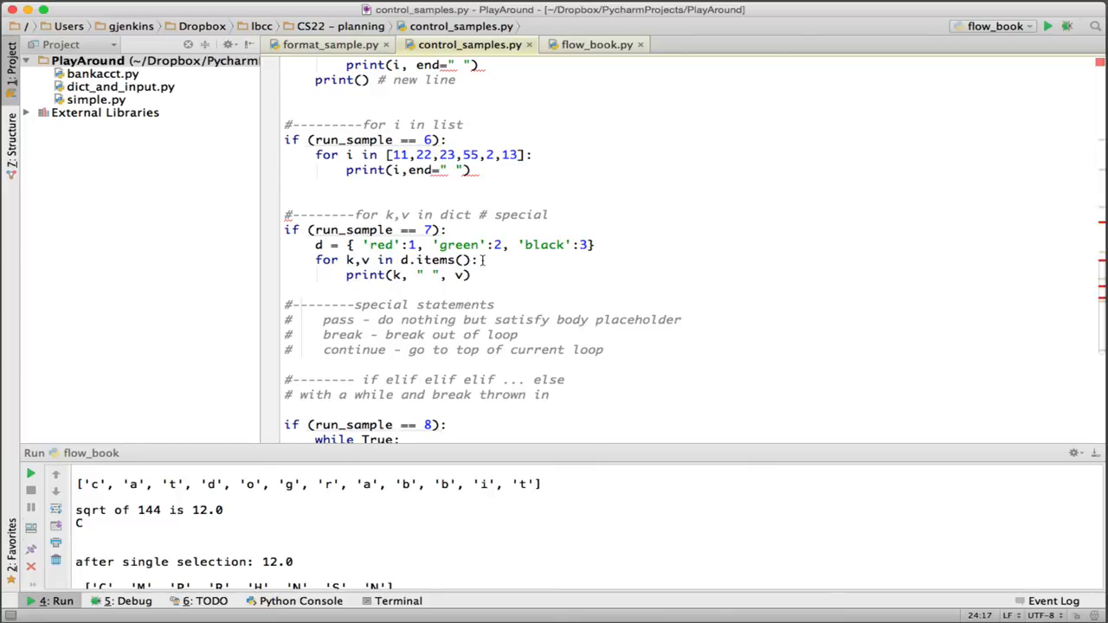
scroll("down", 3)
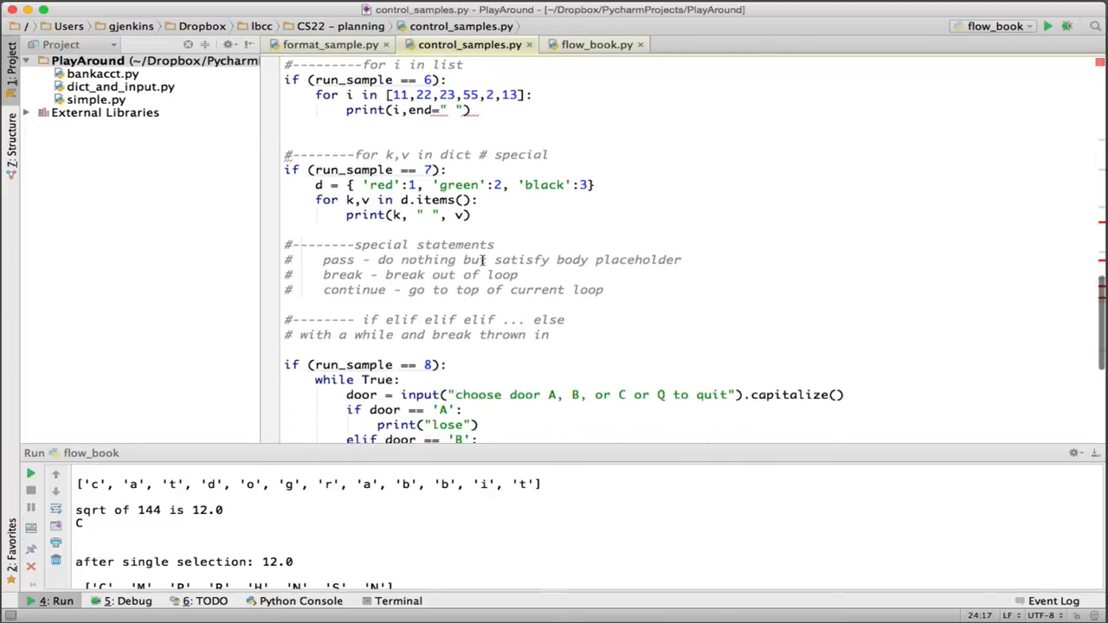
scroll("down", 3)
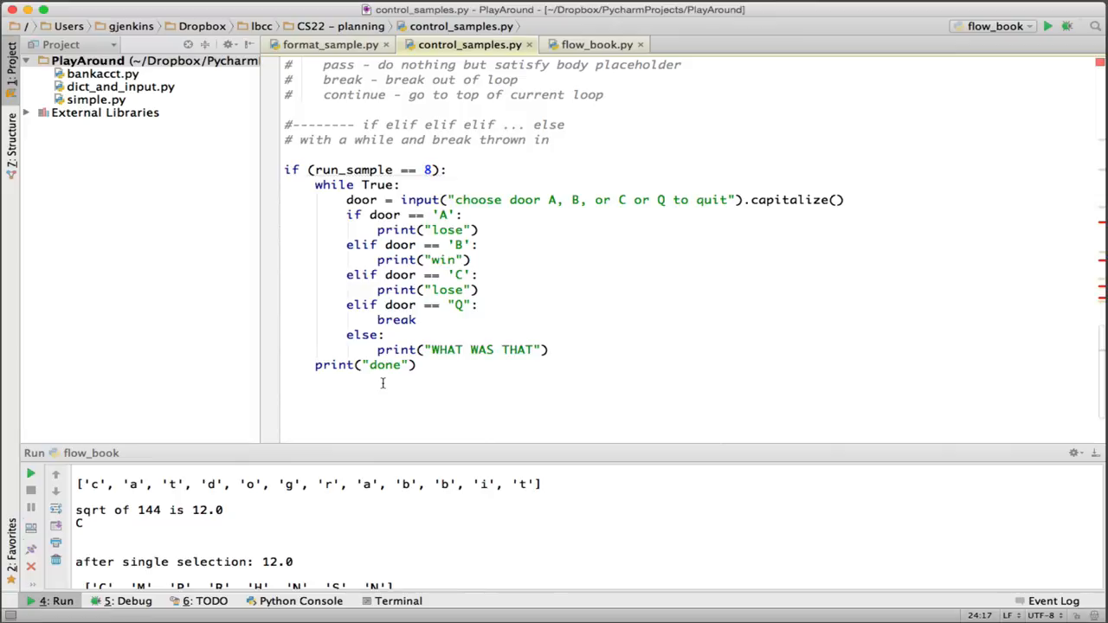
mouse_move(456, 349)
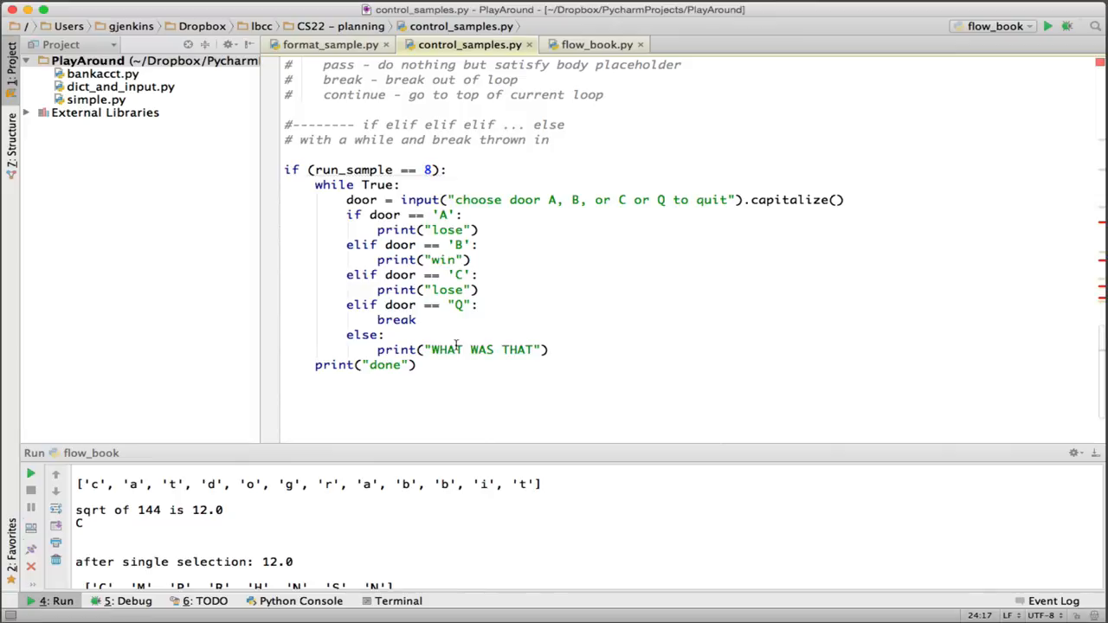
scroll("up", 3)
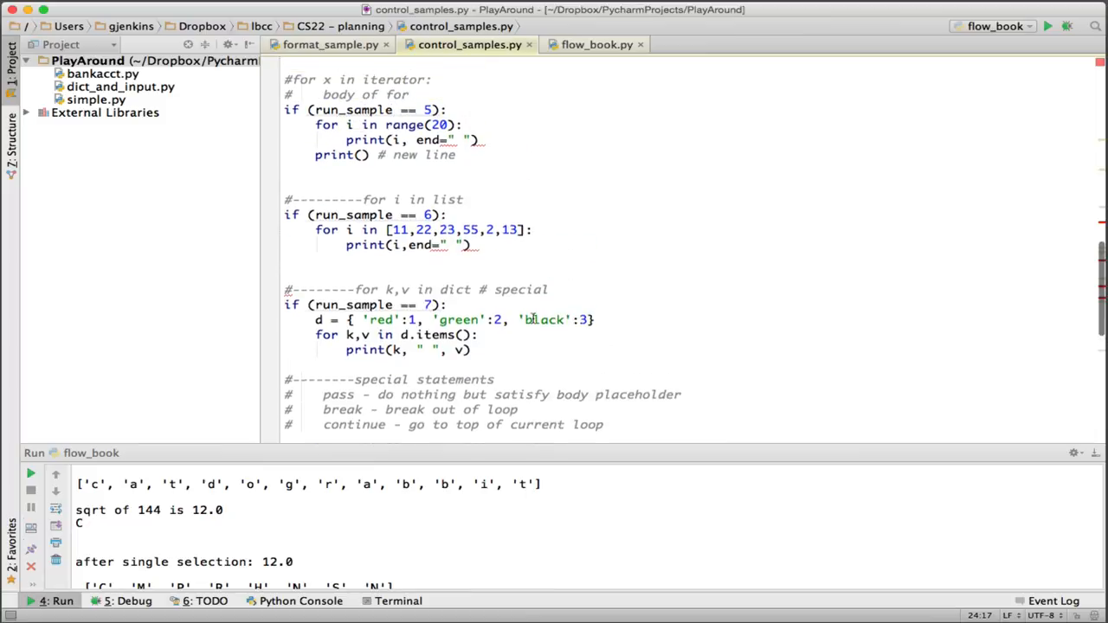
scroll("up", 3)
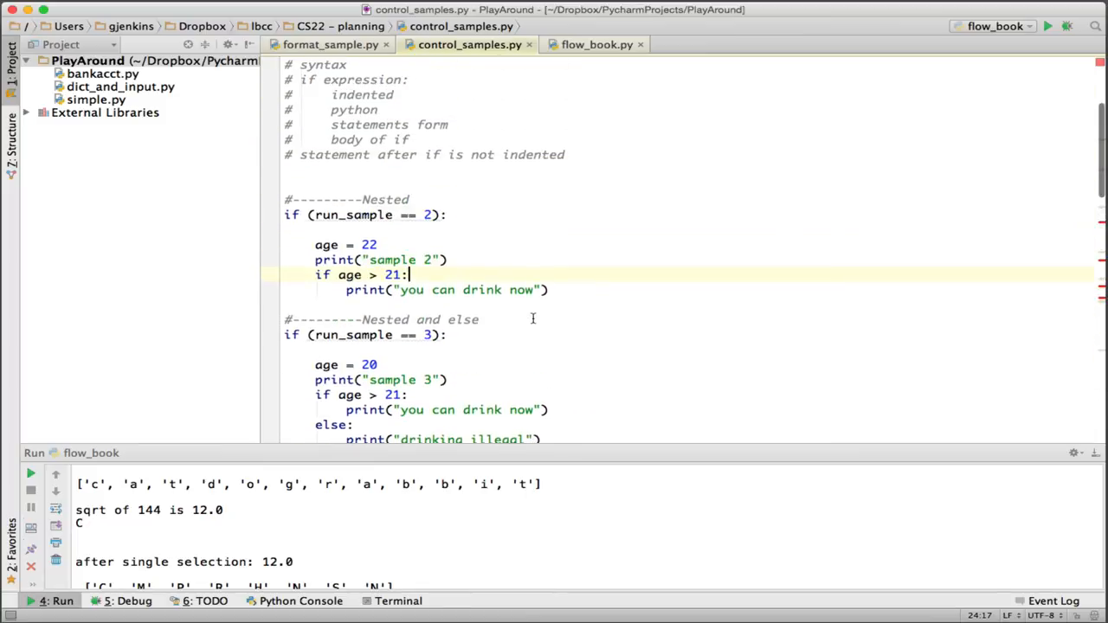
scroll("up", 3)
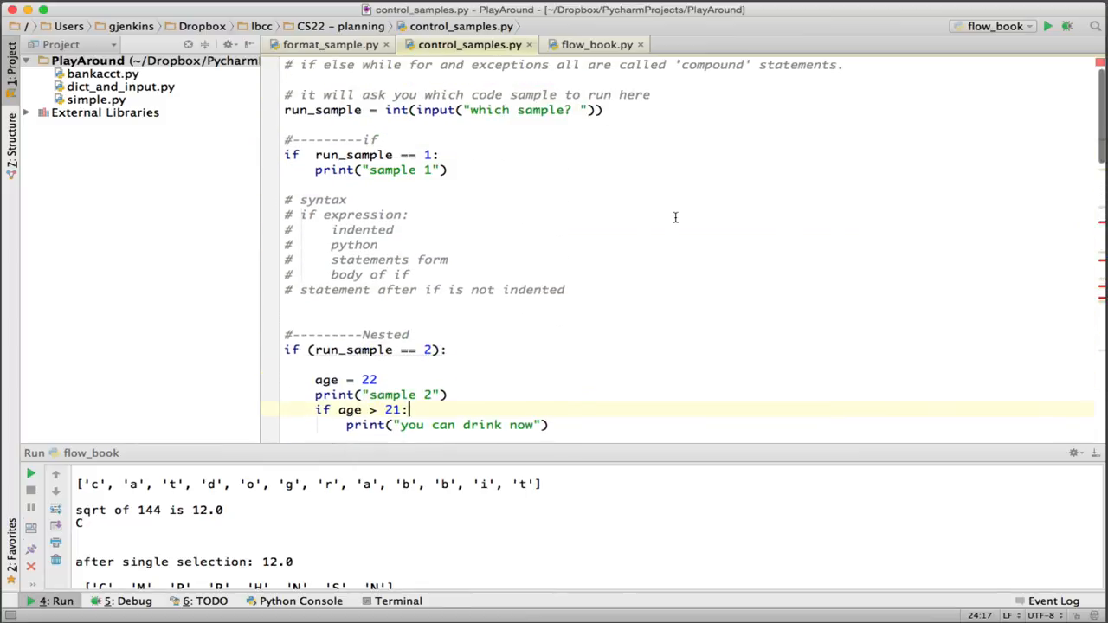